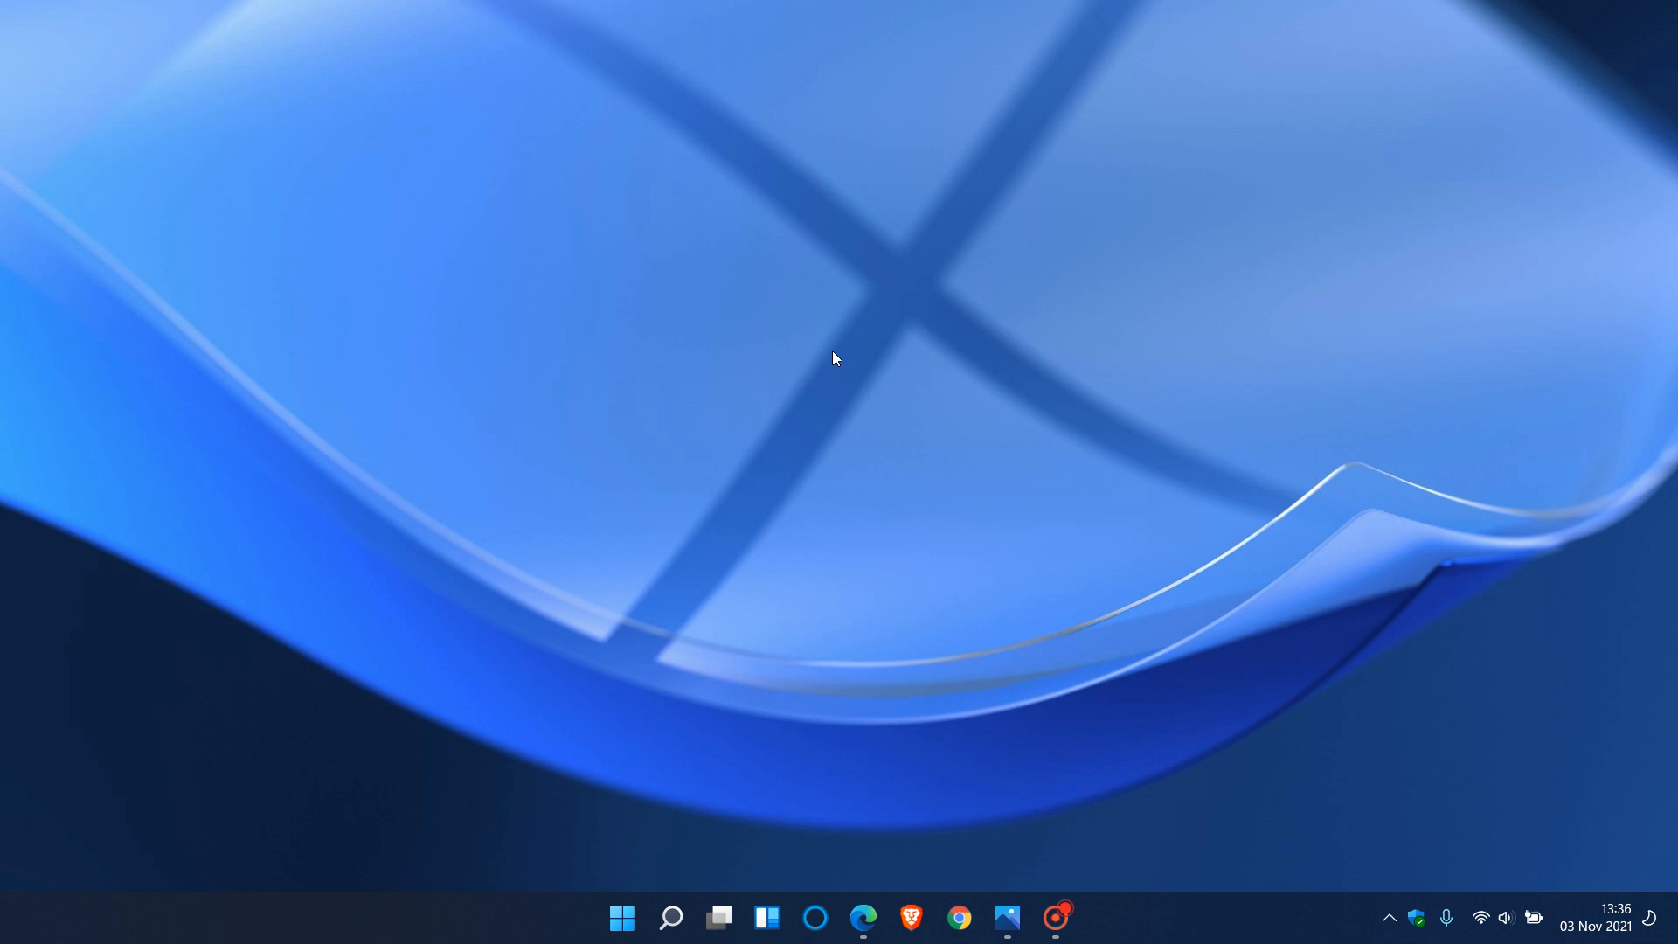
{"action": "mouse_move", "coordinate": [970, 363]}
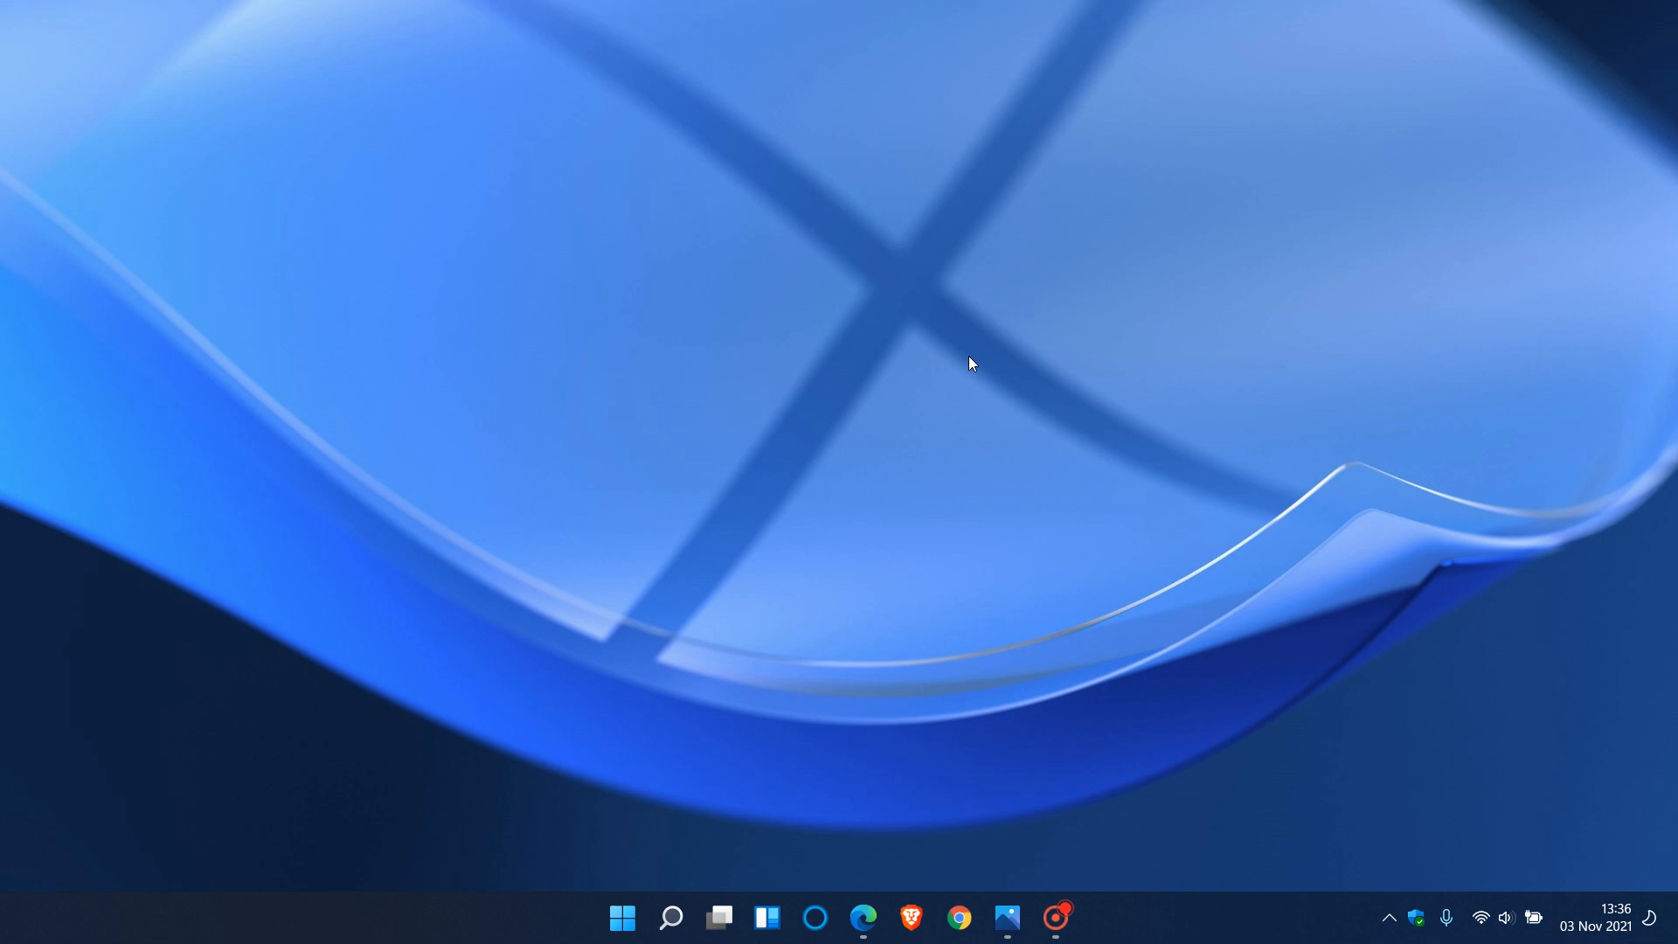
{"action": "mouse_move", "coordinate": [1035, 355]}
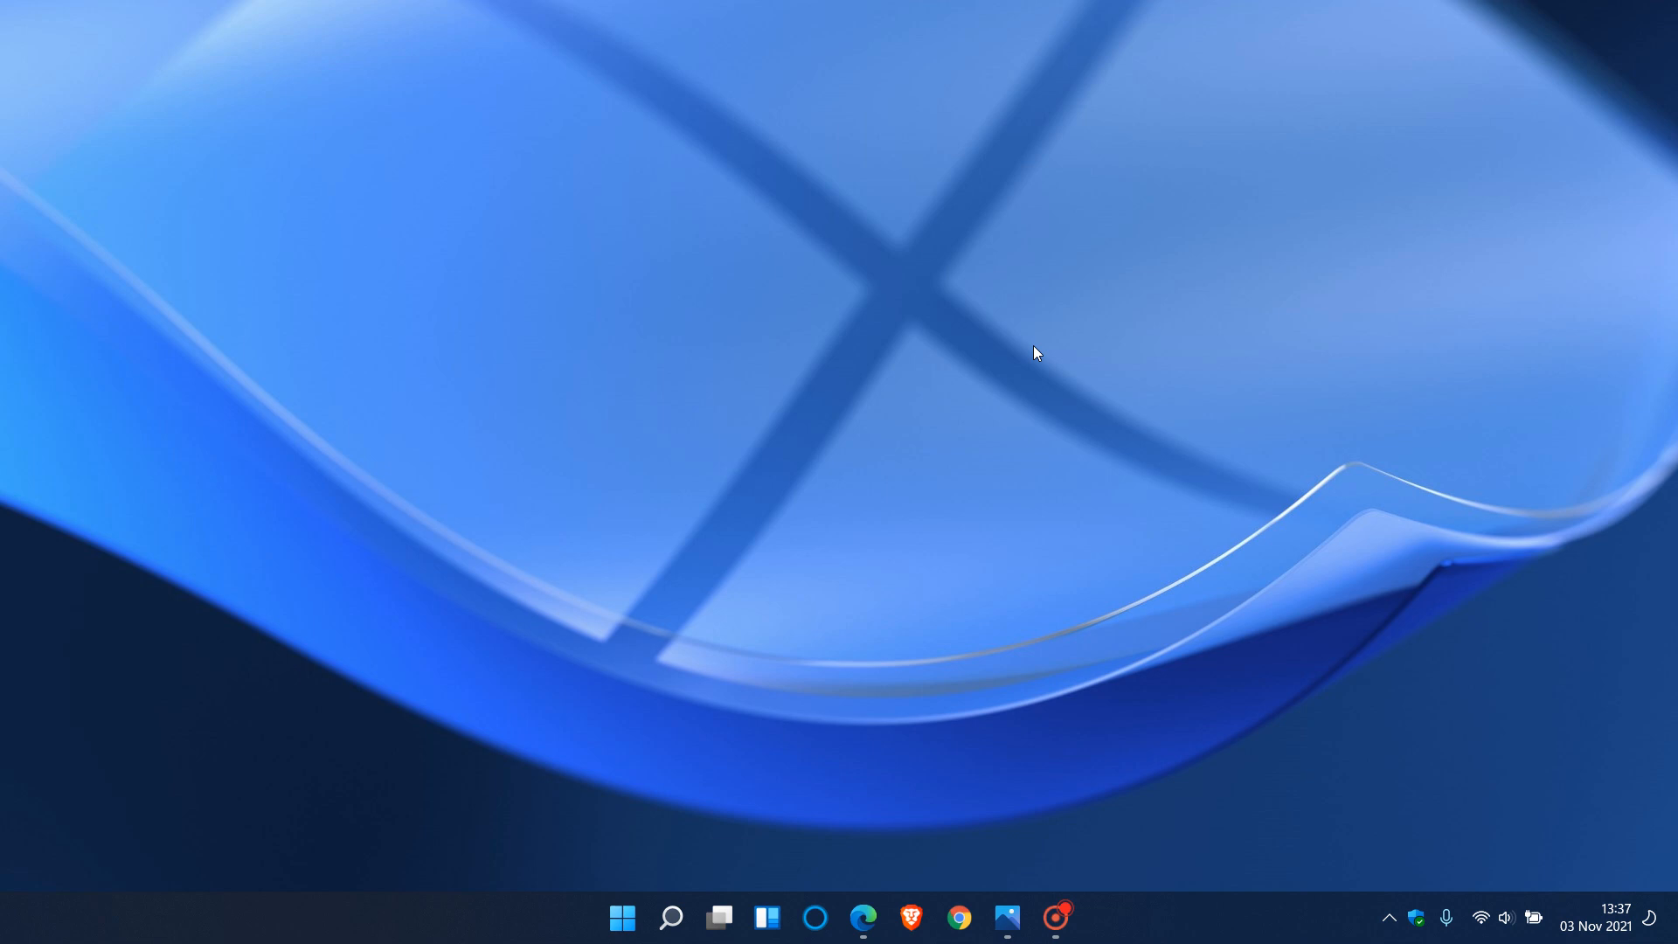
{"action": "mouse_move", "coordinate": [1007, 918]}
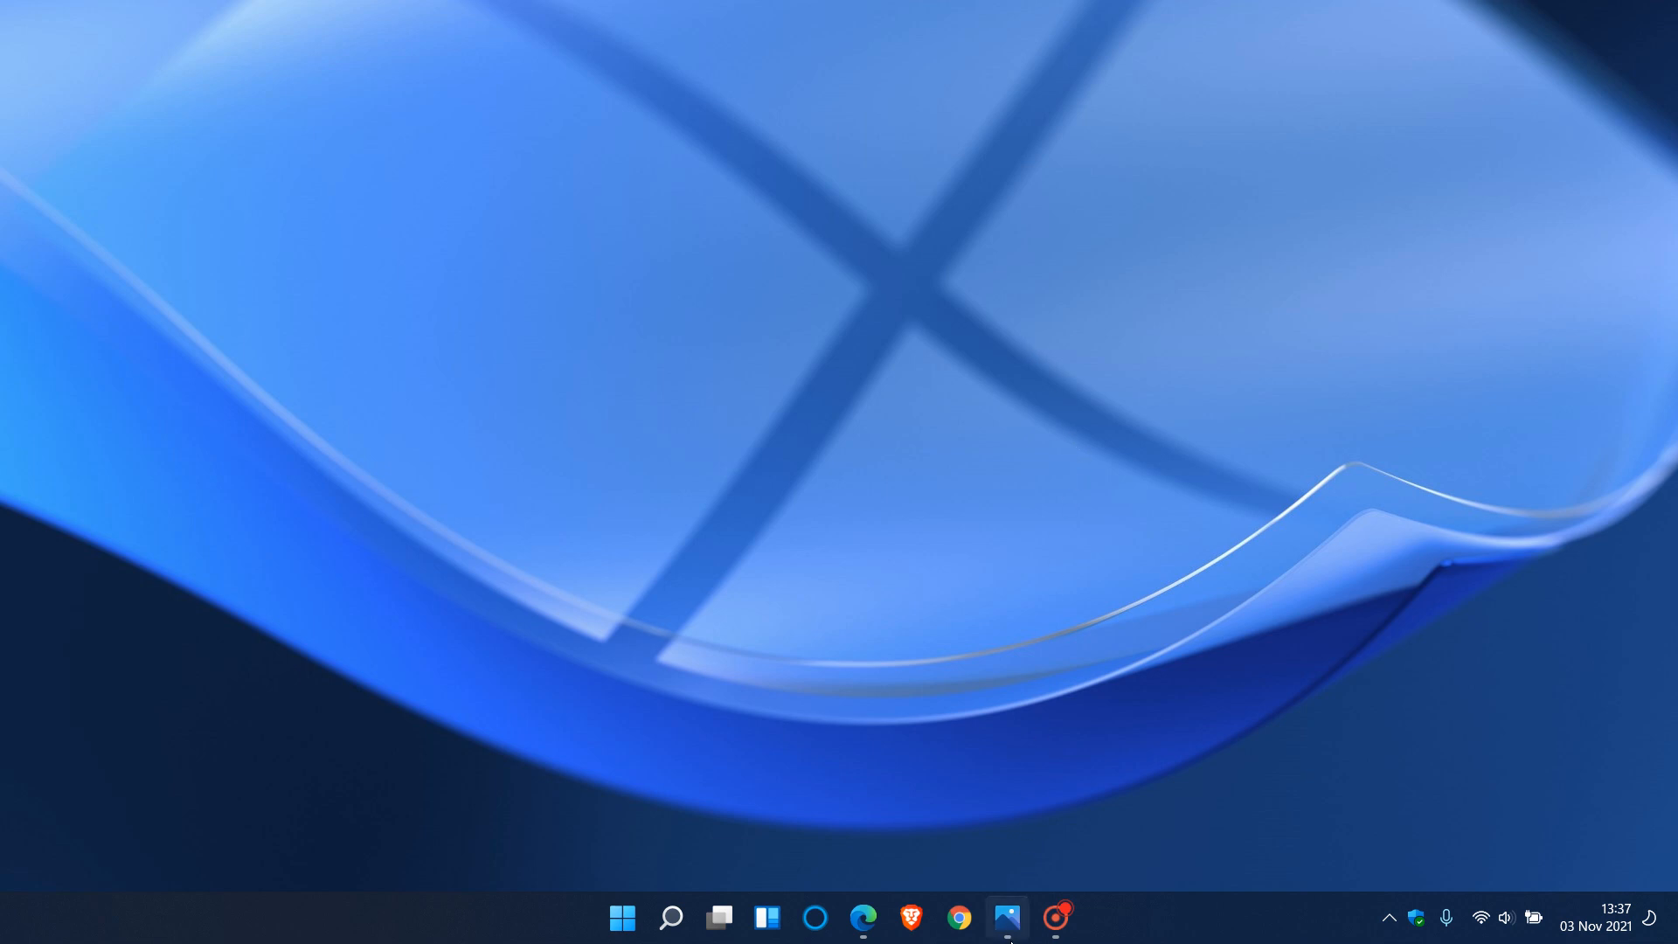
- Bring up the Office home page screenshot for viewing in Photos
{"action": "left_click", "coordinate": [1003, 918]}
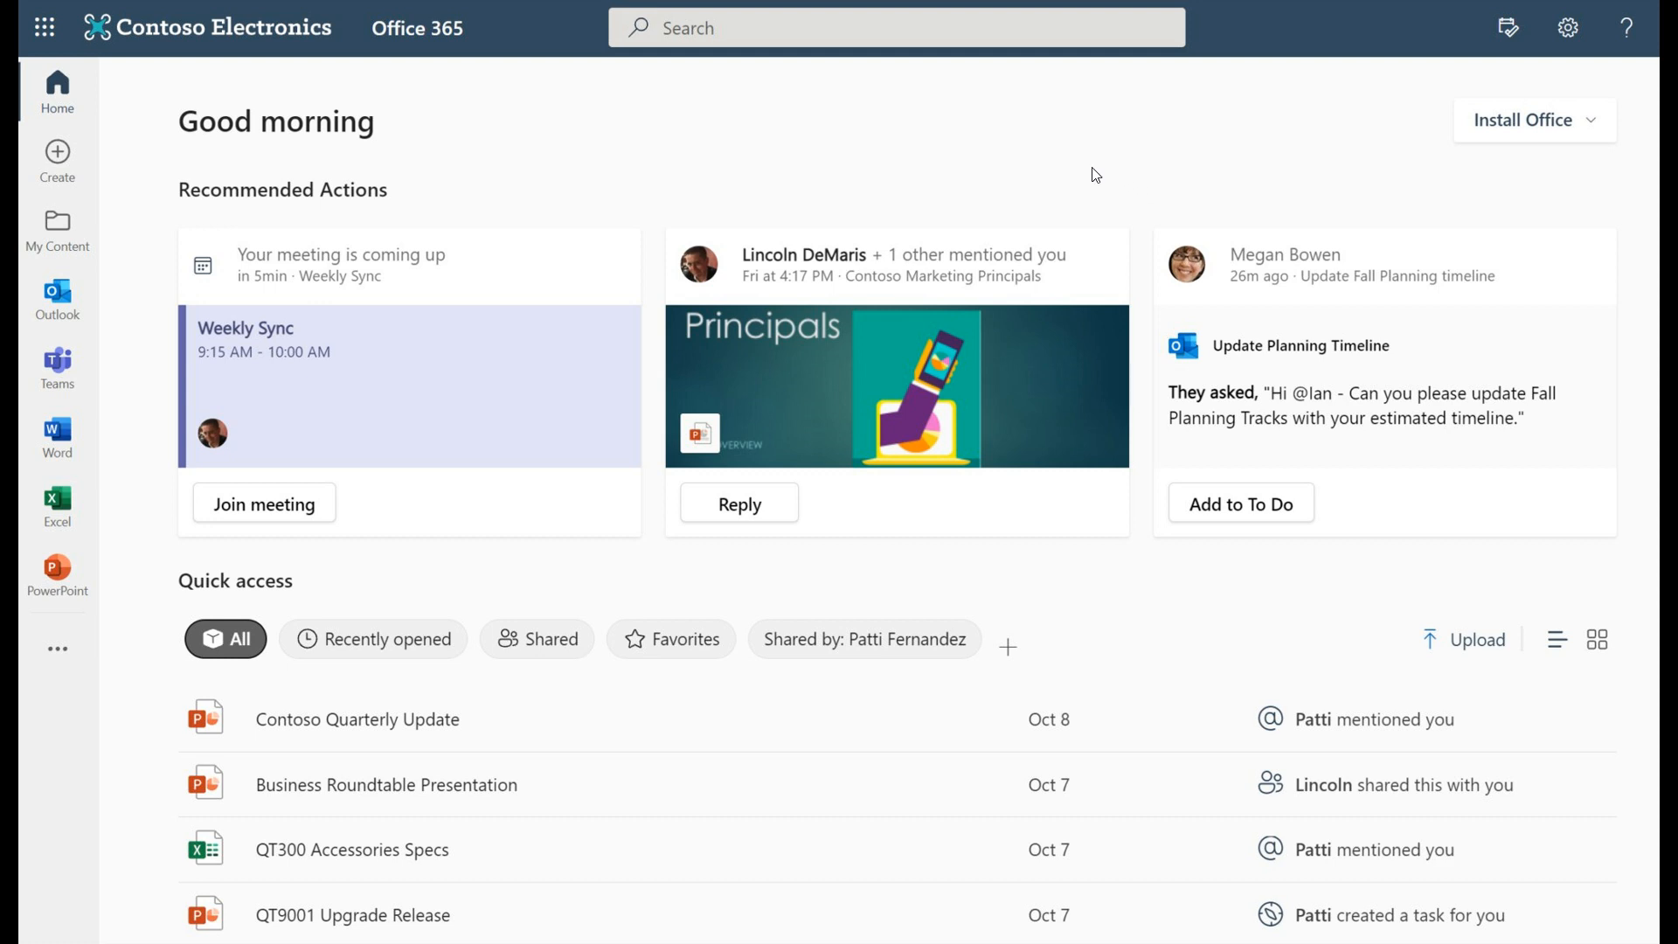
{"action": "mouse_move", "coordinate": [921, 563]}
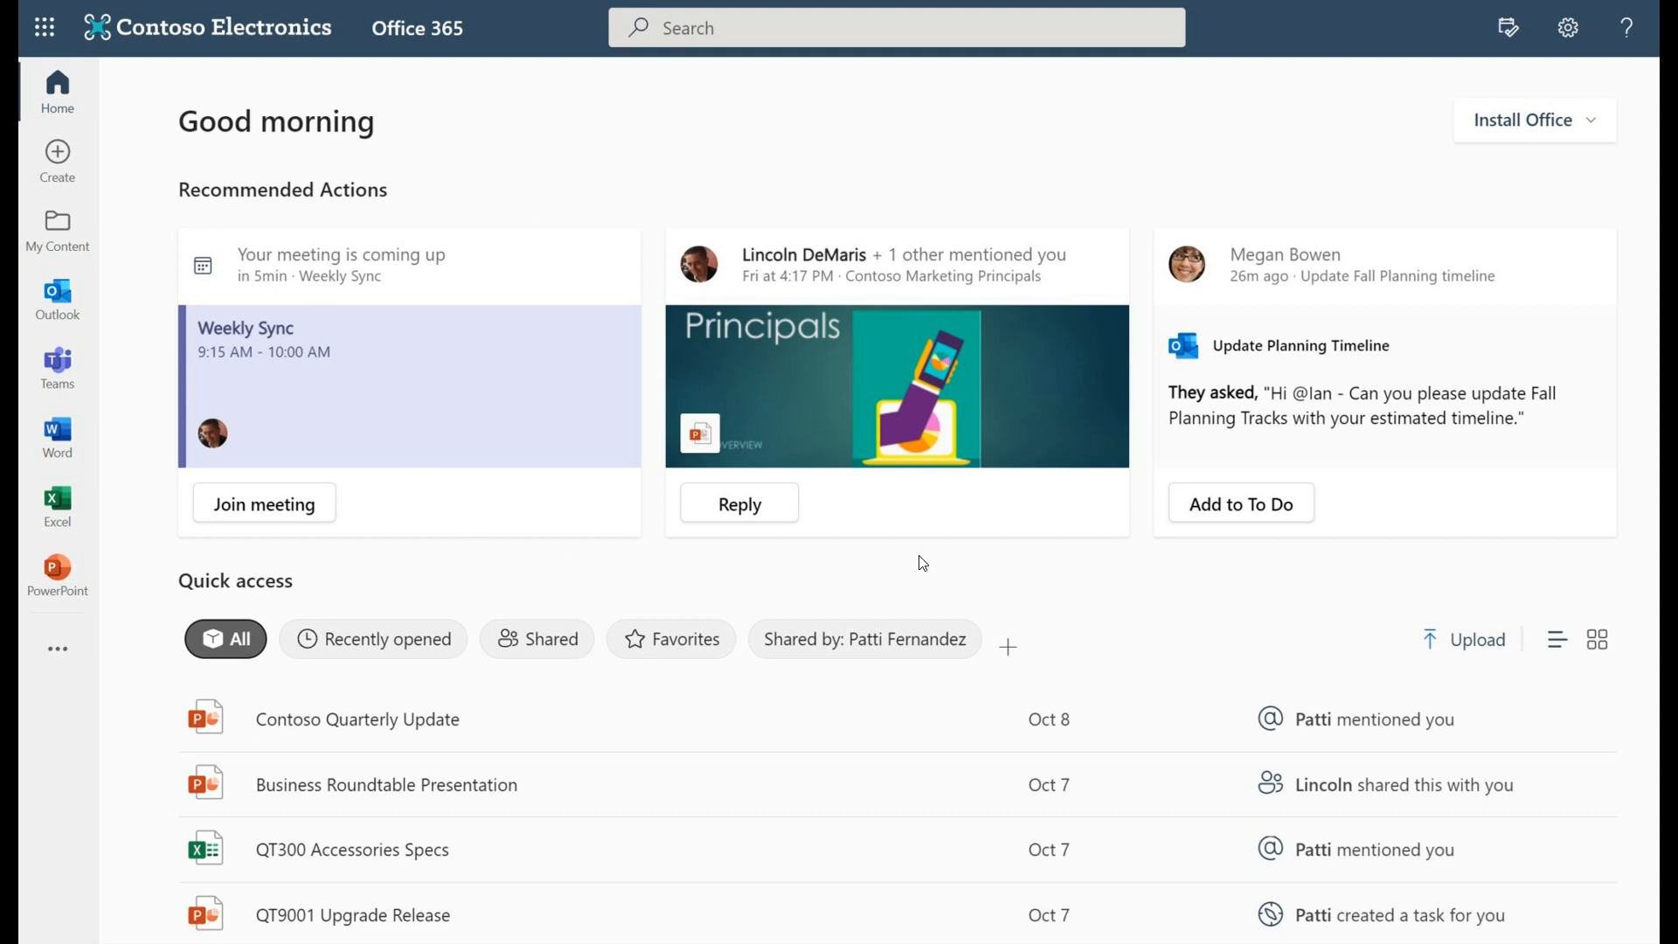
{"action": "mouse_move", "coordinate": [913, 407]}
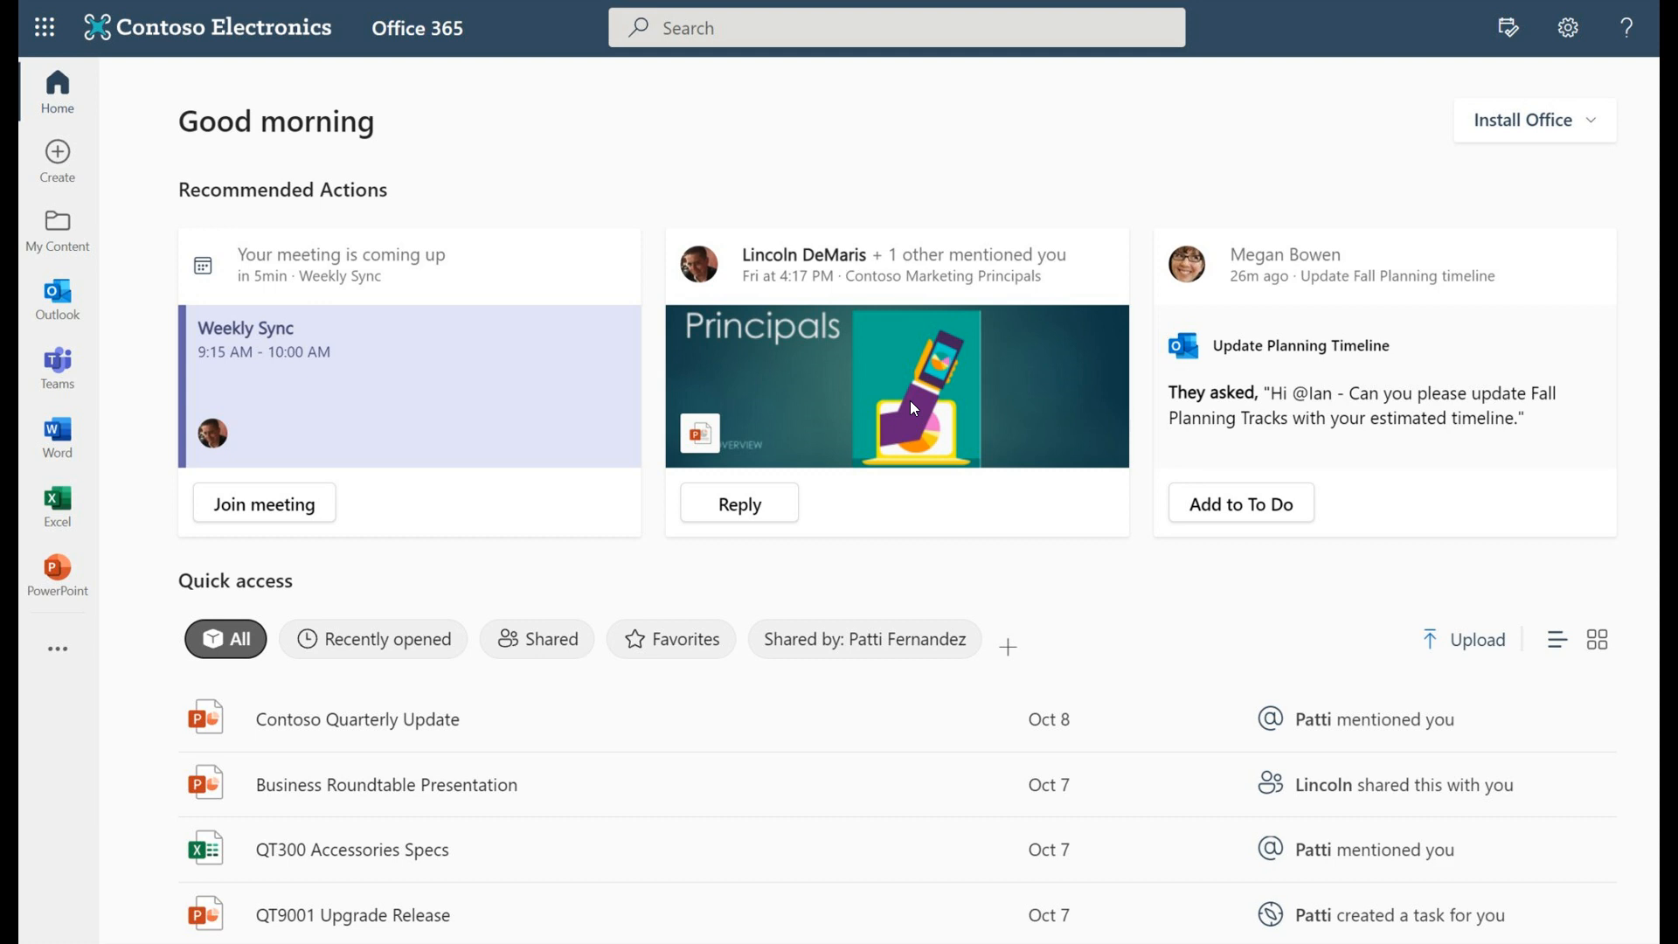
{"action": "mouse_move", "coordinate": [115, 123]}
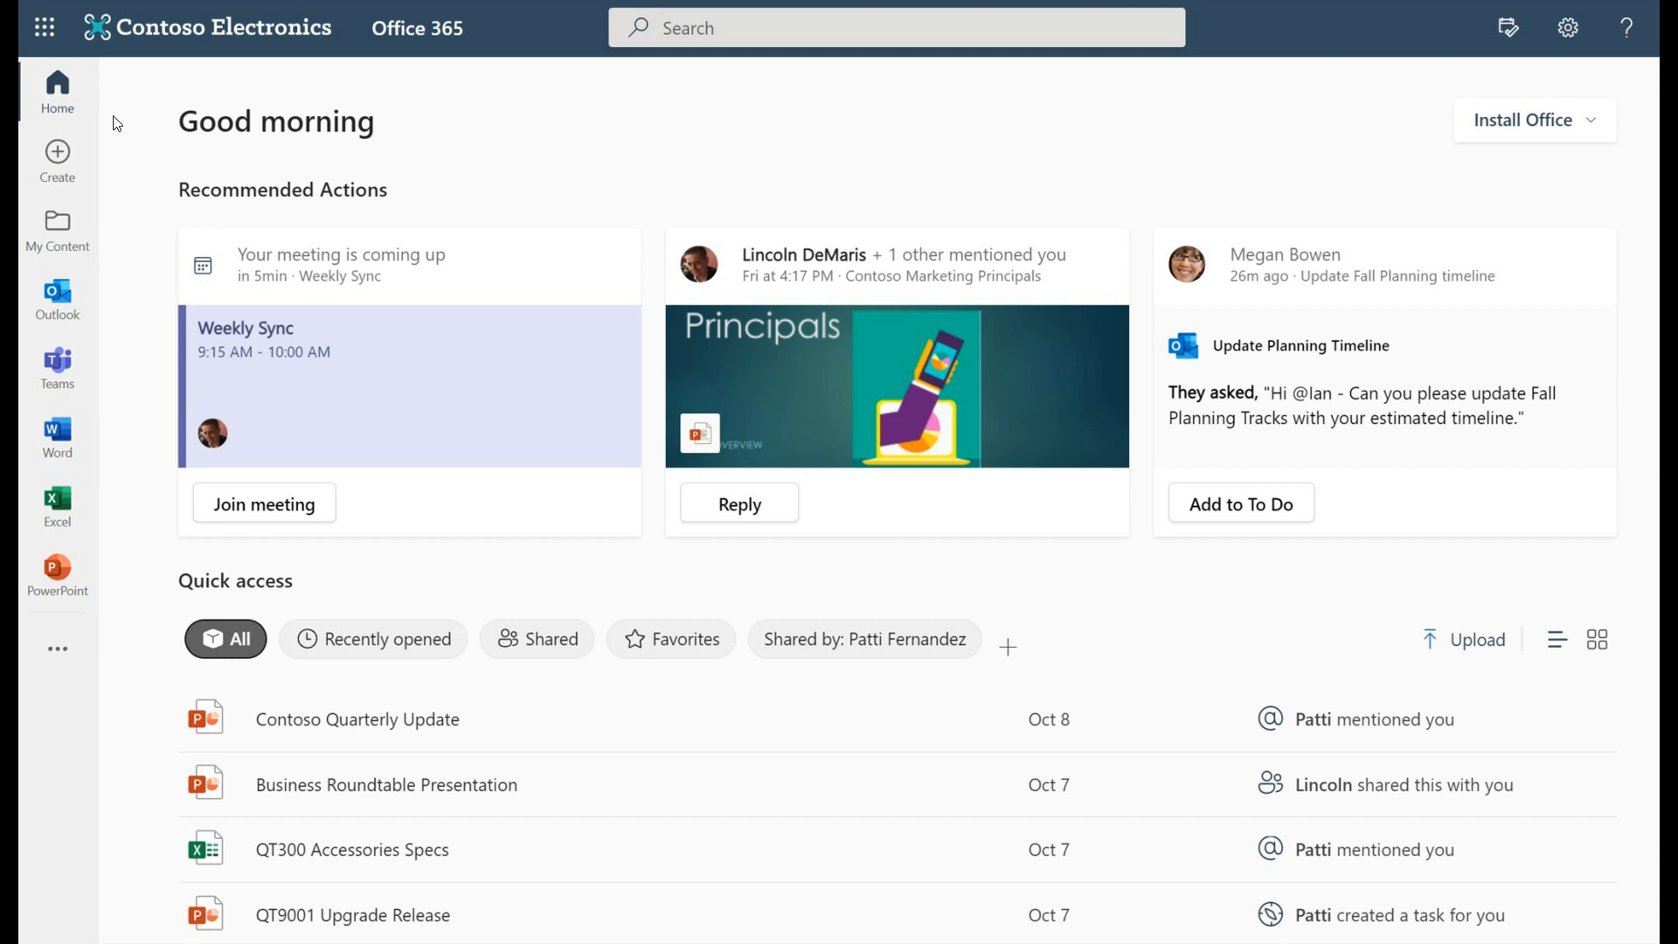
{"action": "mouse_move", "coordinate": [902, 268]}
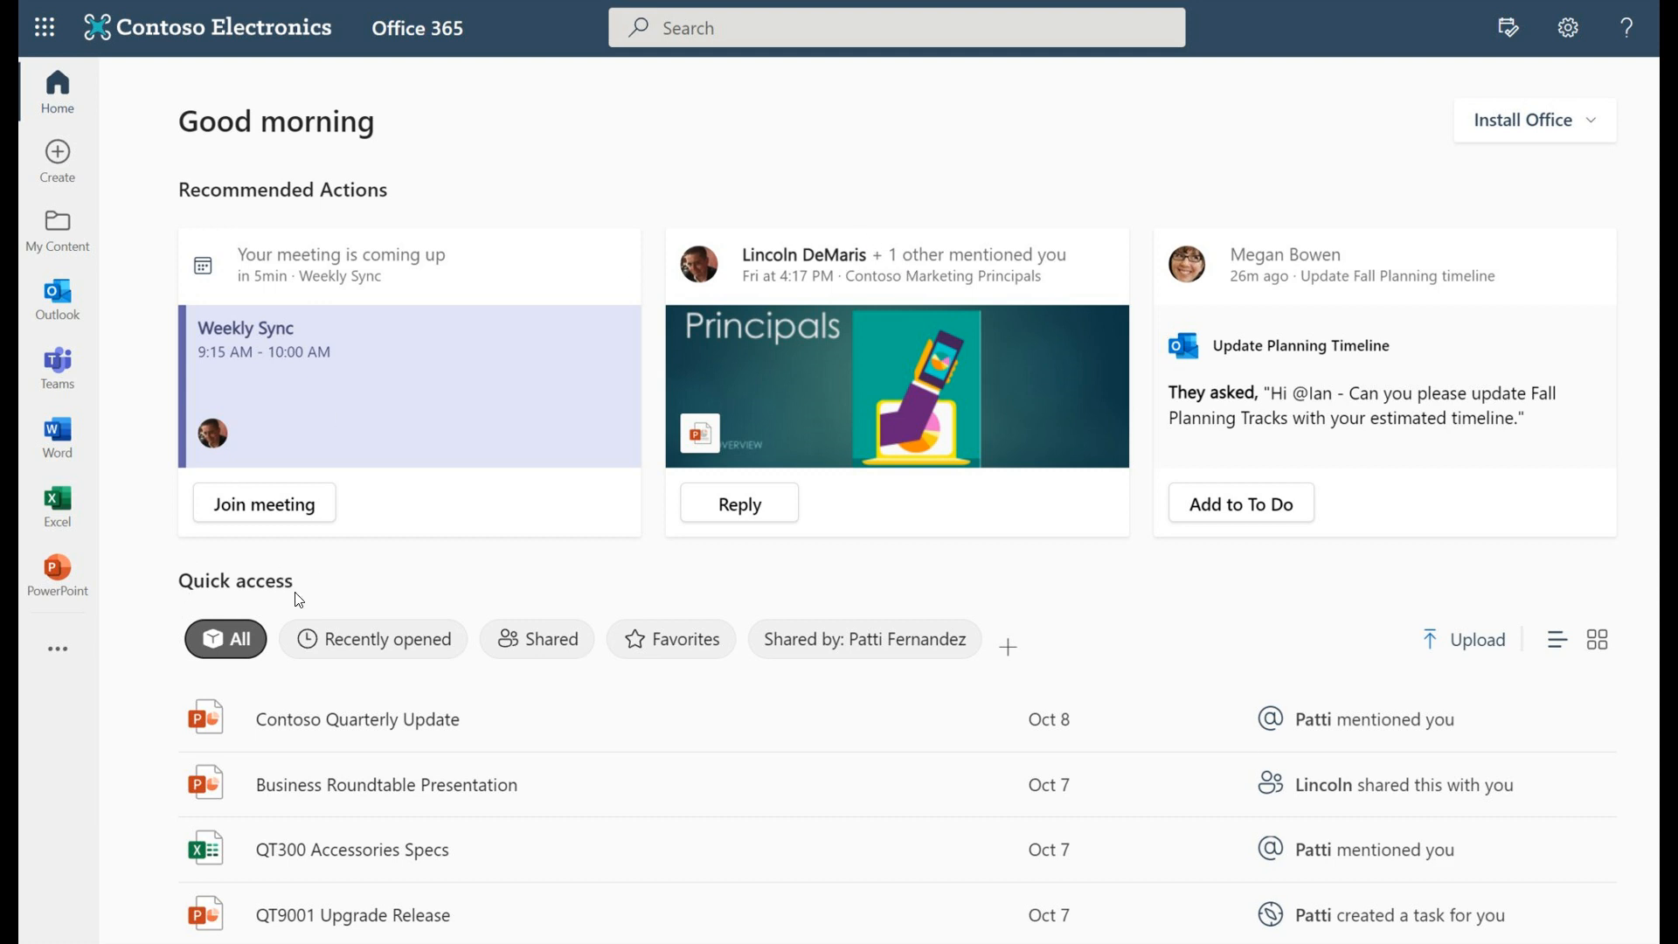
{"action": "mouse_move", "coordinate": [304, 600]}
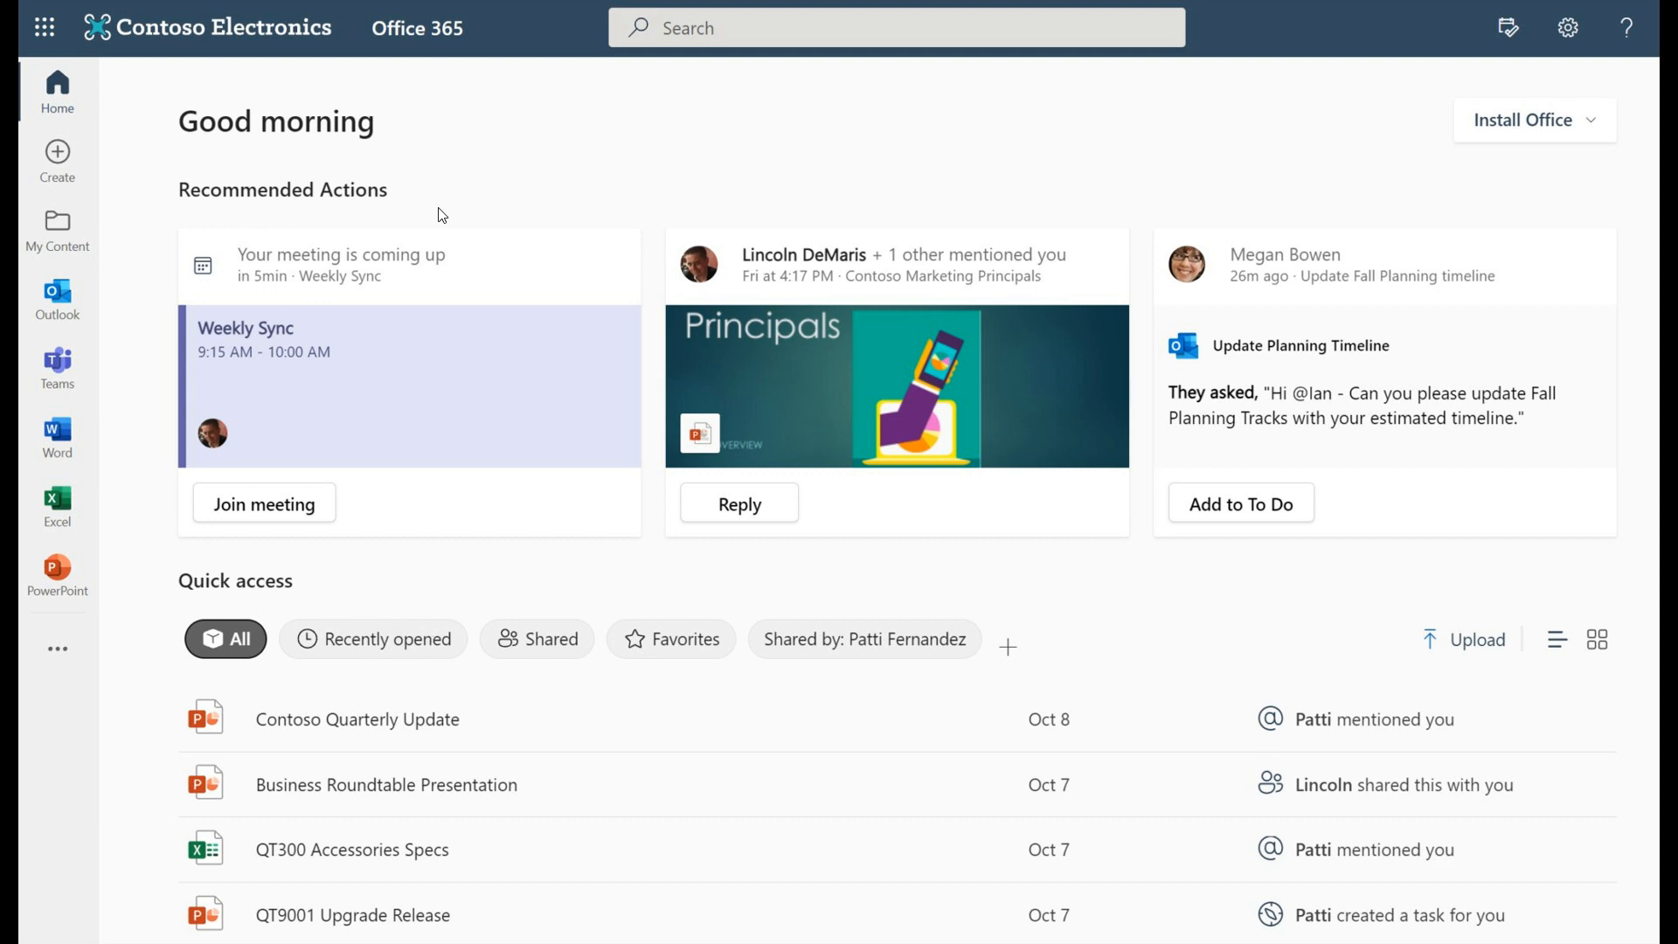
{"action": "mouse_move", "coordinate": [245, 598]}
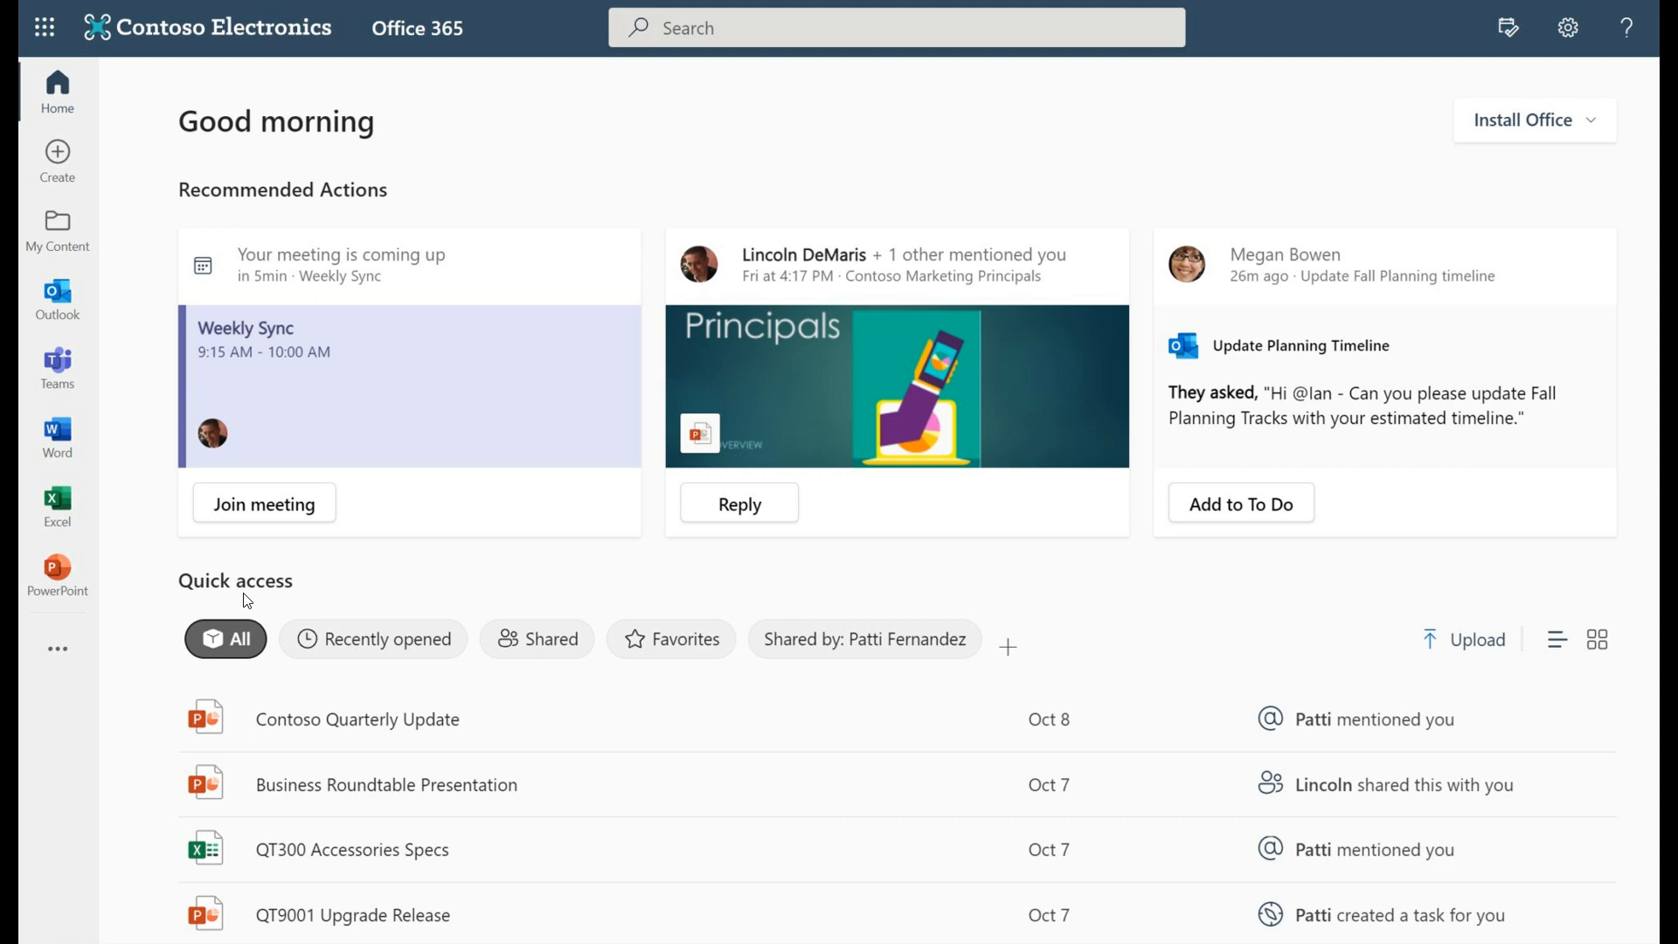
{"action": "mouse_move", "coordinate": [301, 603]}
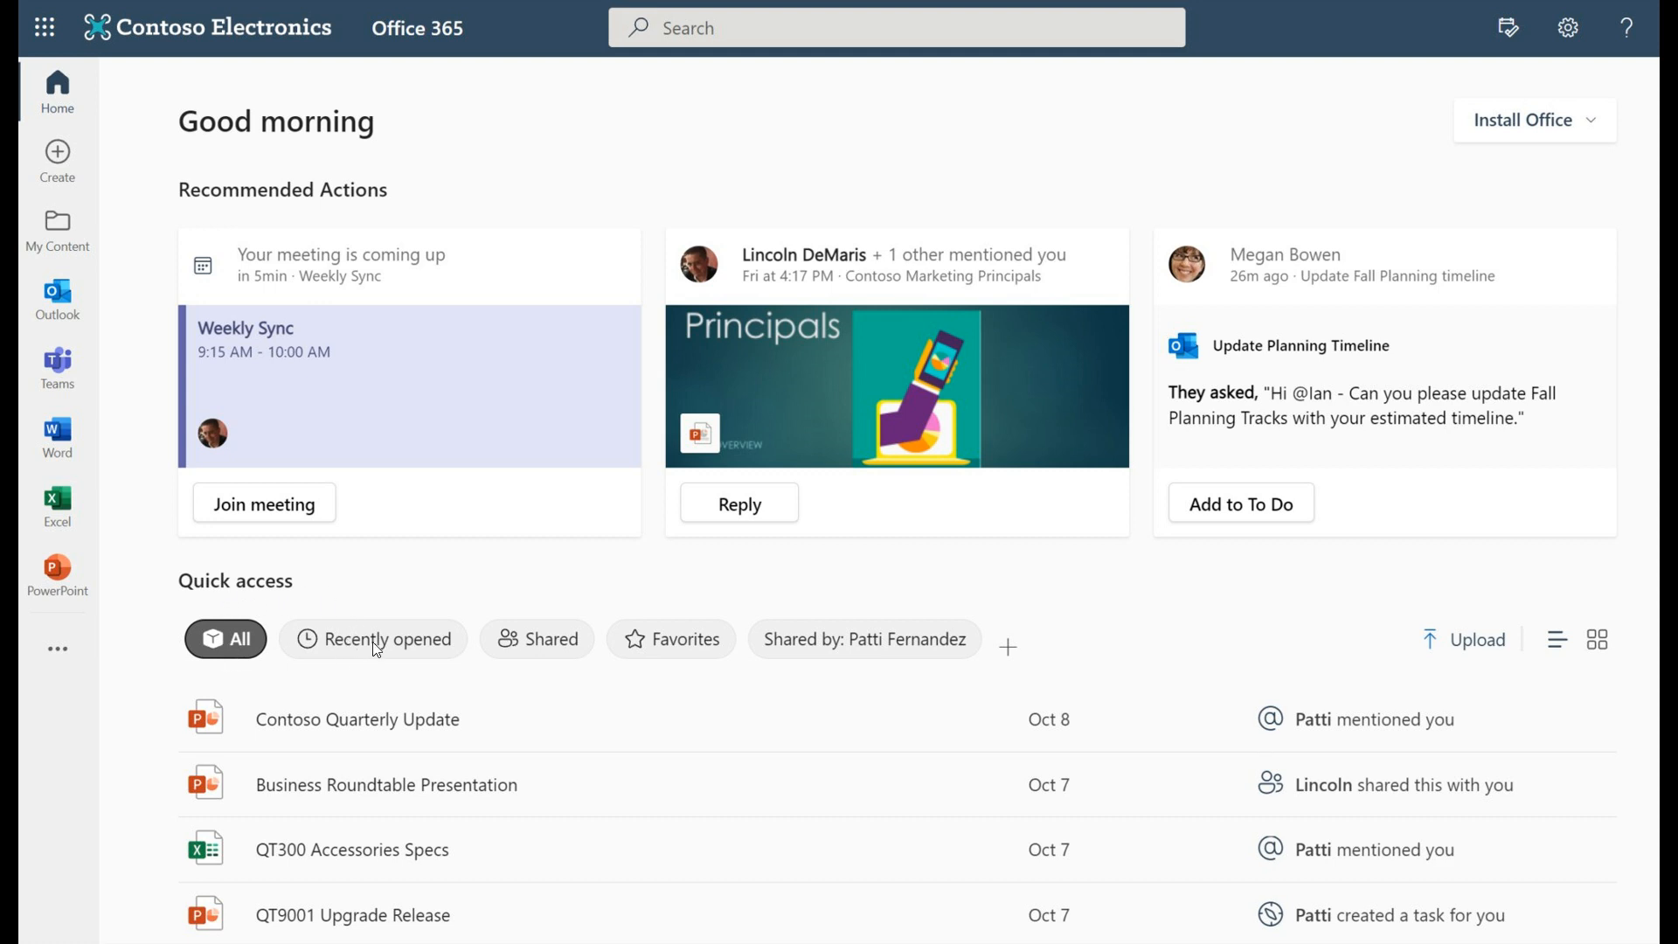
{"action": "mouse_move", "coordinate": [648, 652]}
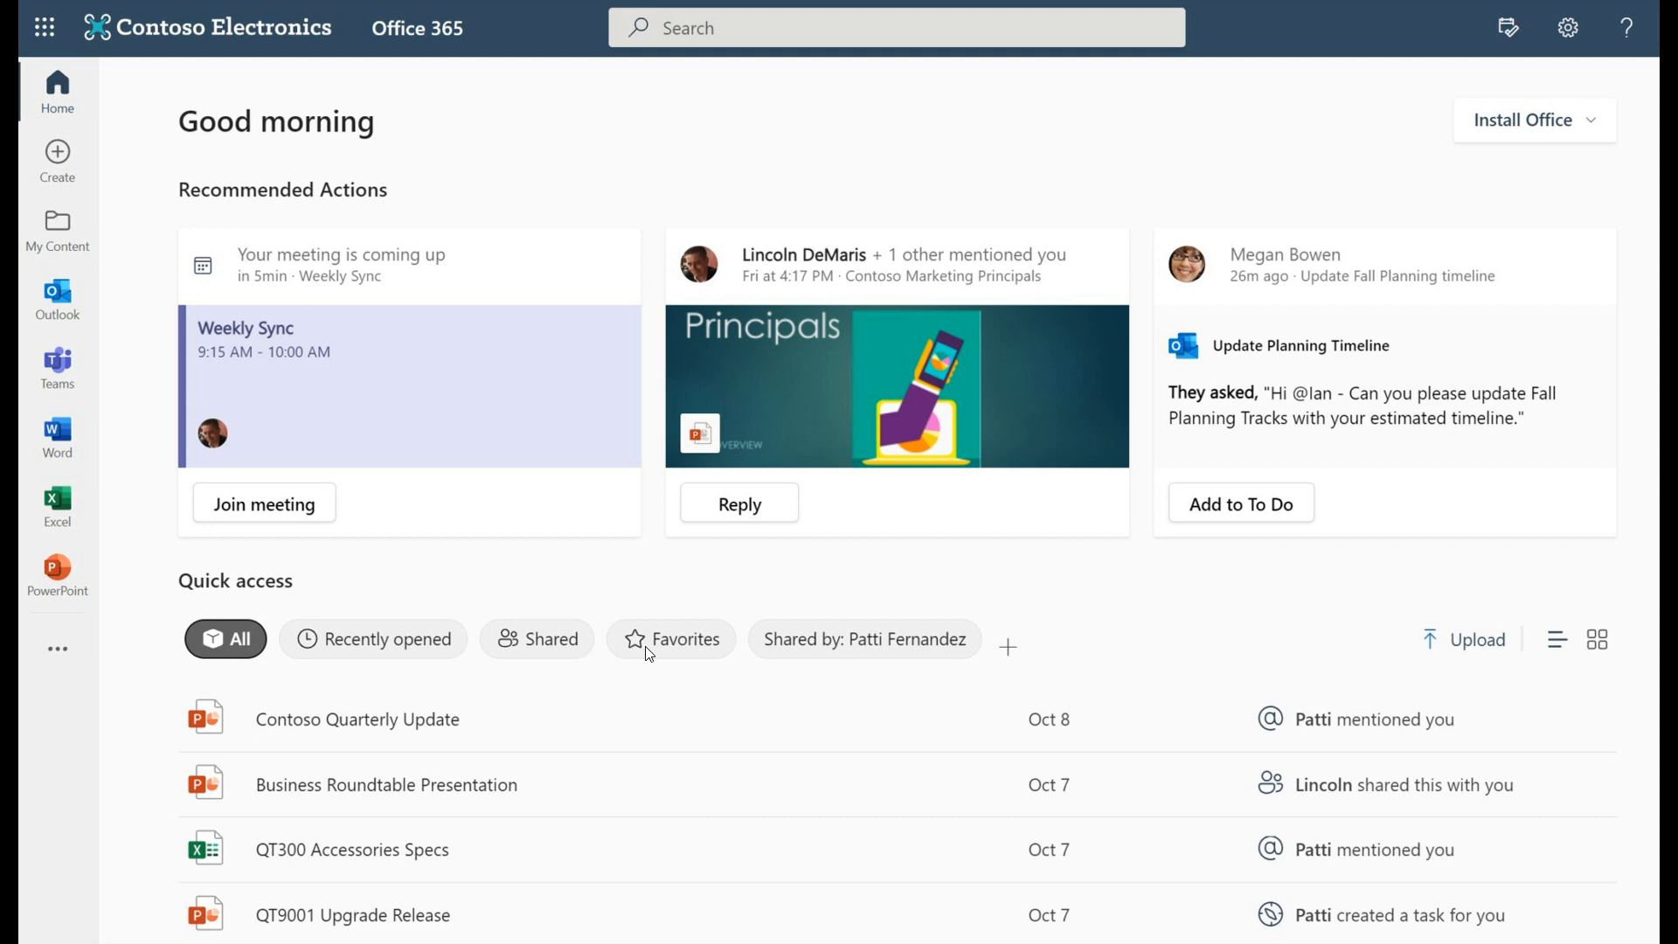
{"action": "mouse_move", "coordinate": [414, 194]}
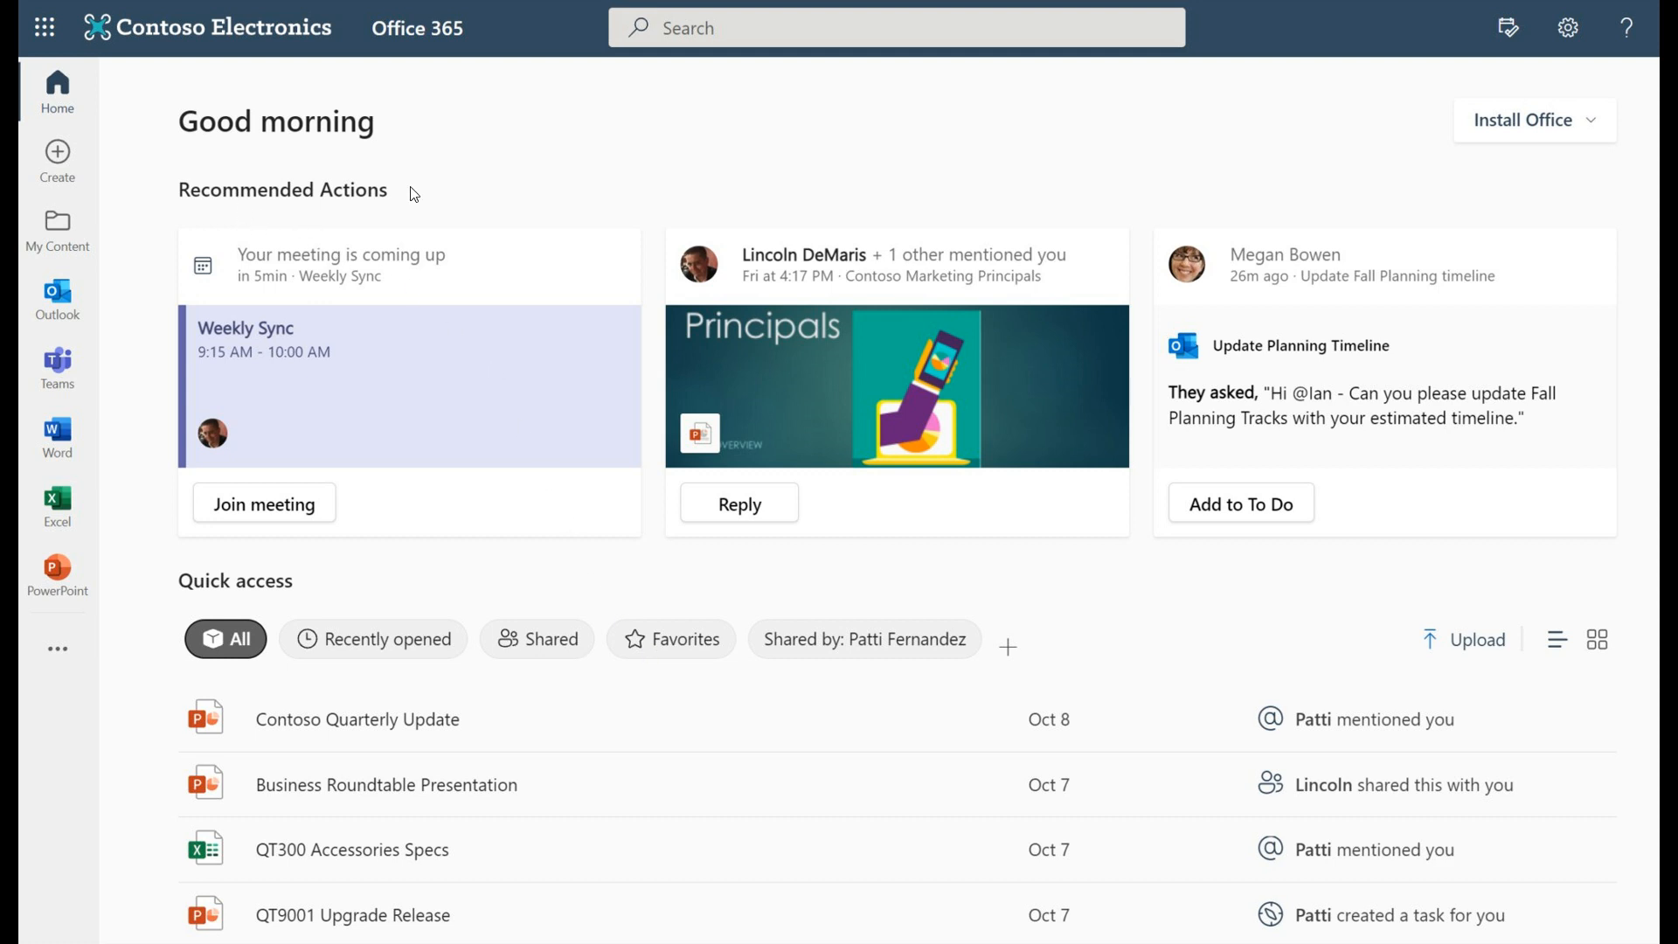
{"action": "mouse_move", "coordinate": [332, 512]}
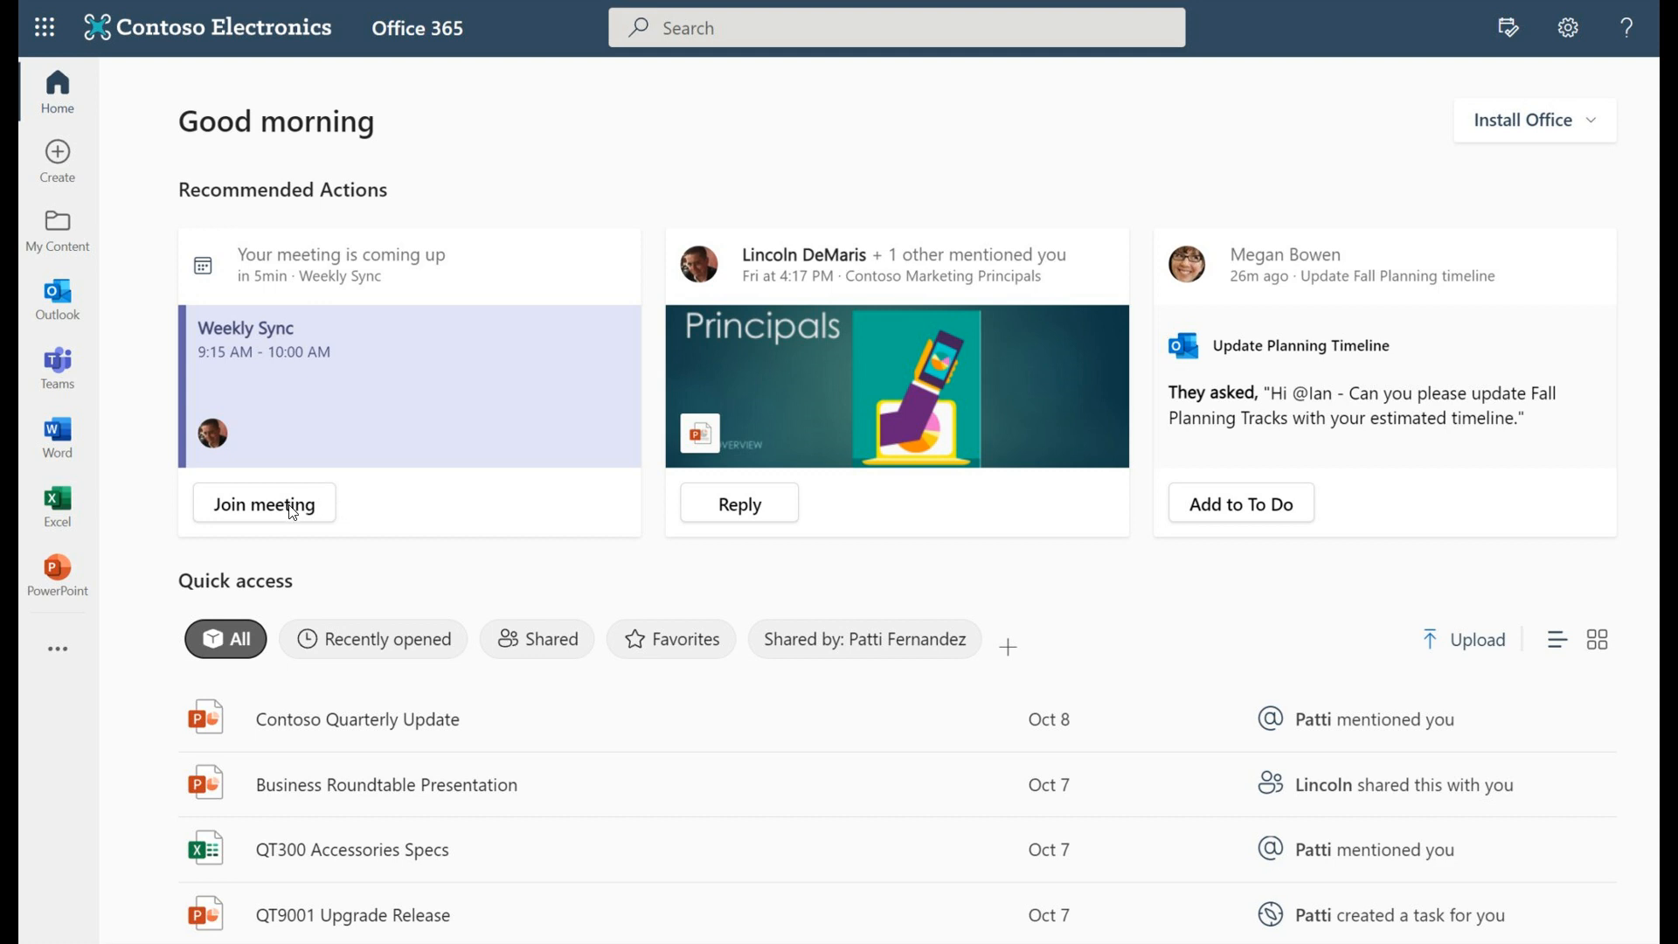
{"action": "mouse_move", "coordinate": [790, 528]}
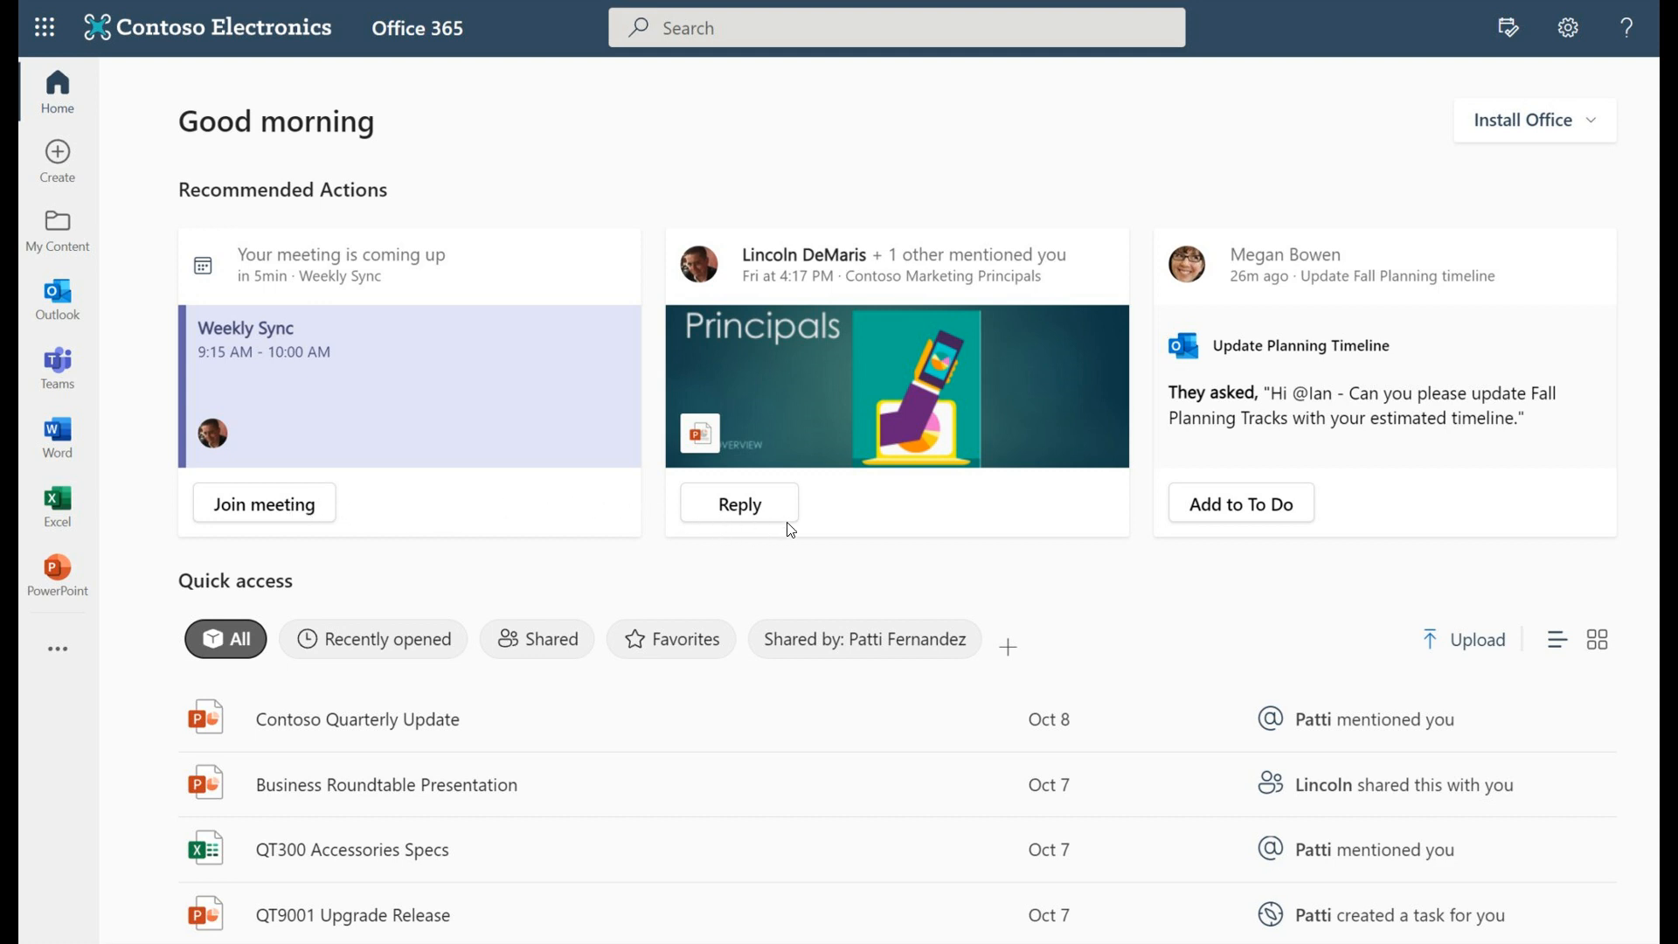
{"action": "mouse_move", "coordinate": [1266, 514]}
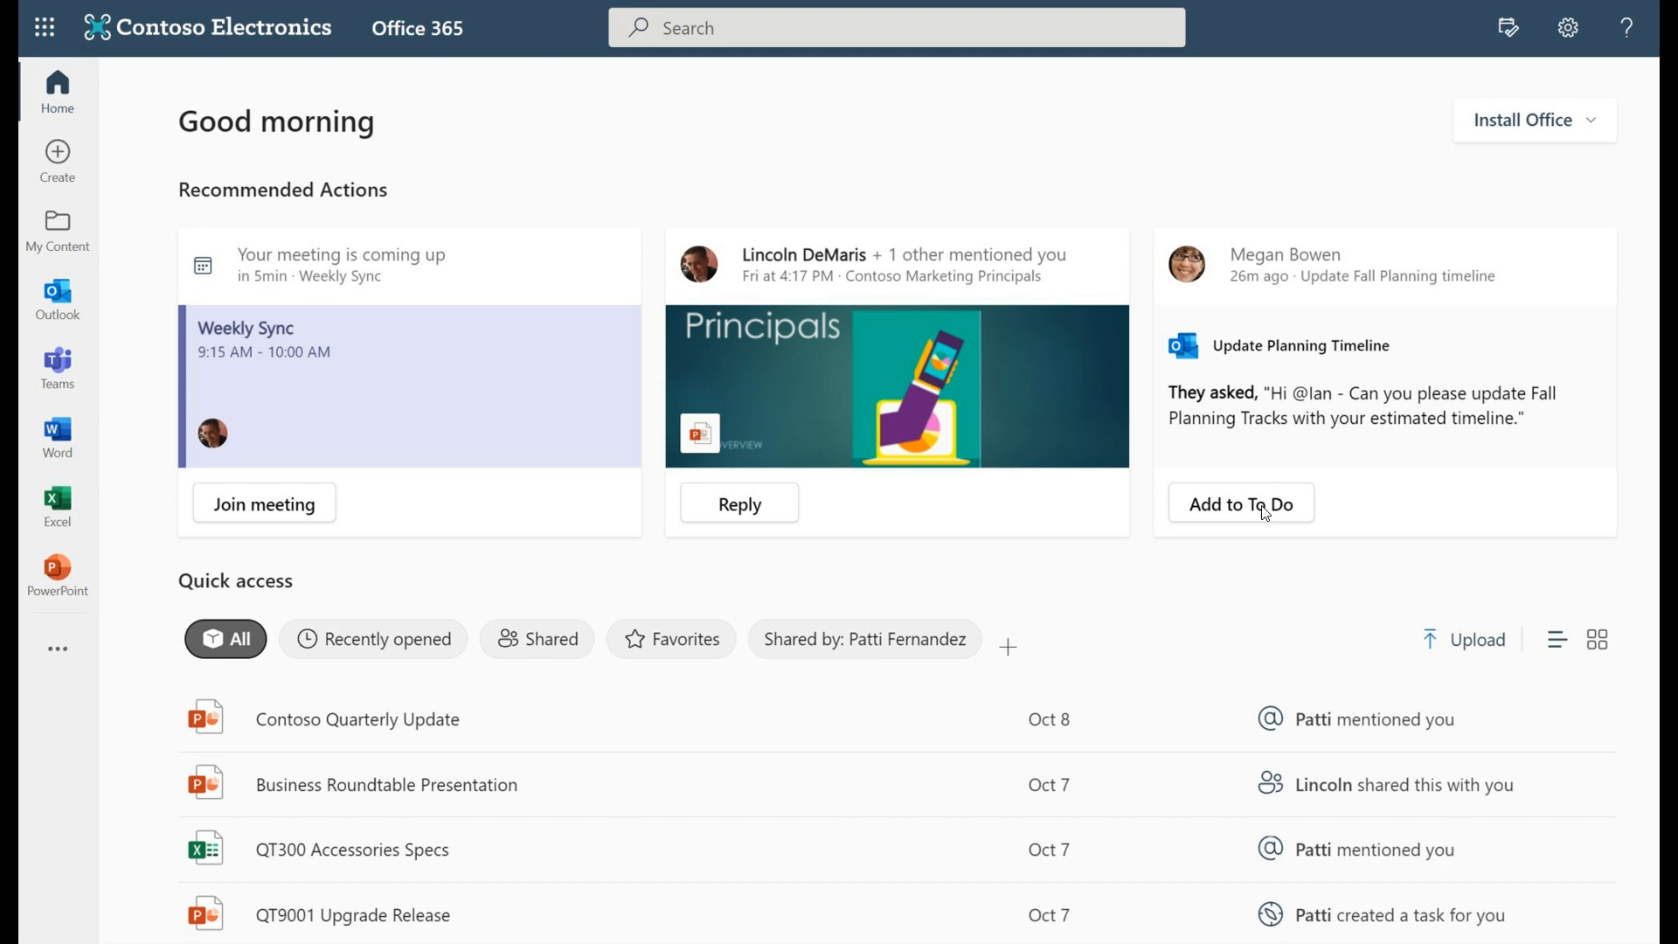
{"action": "mouse_move", "coordinate": [1299, 508]}
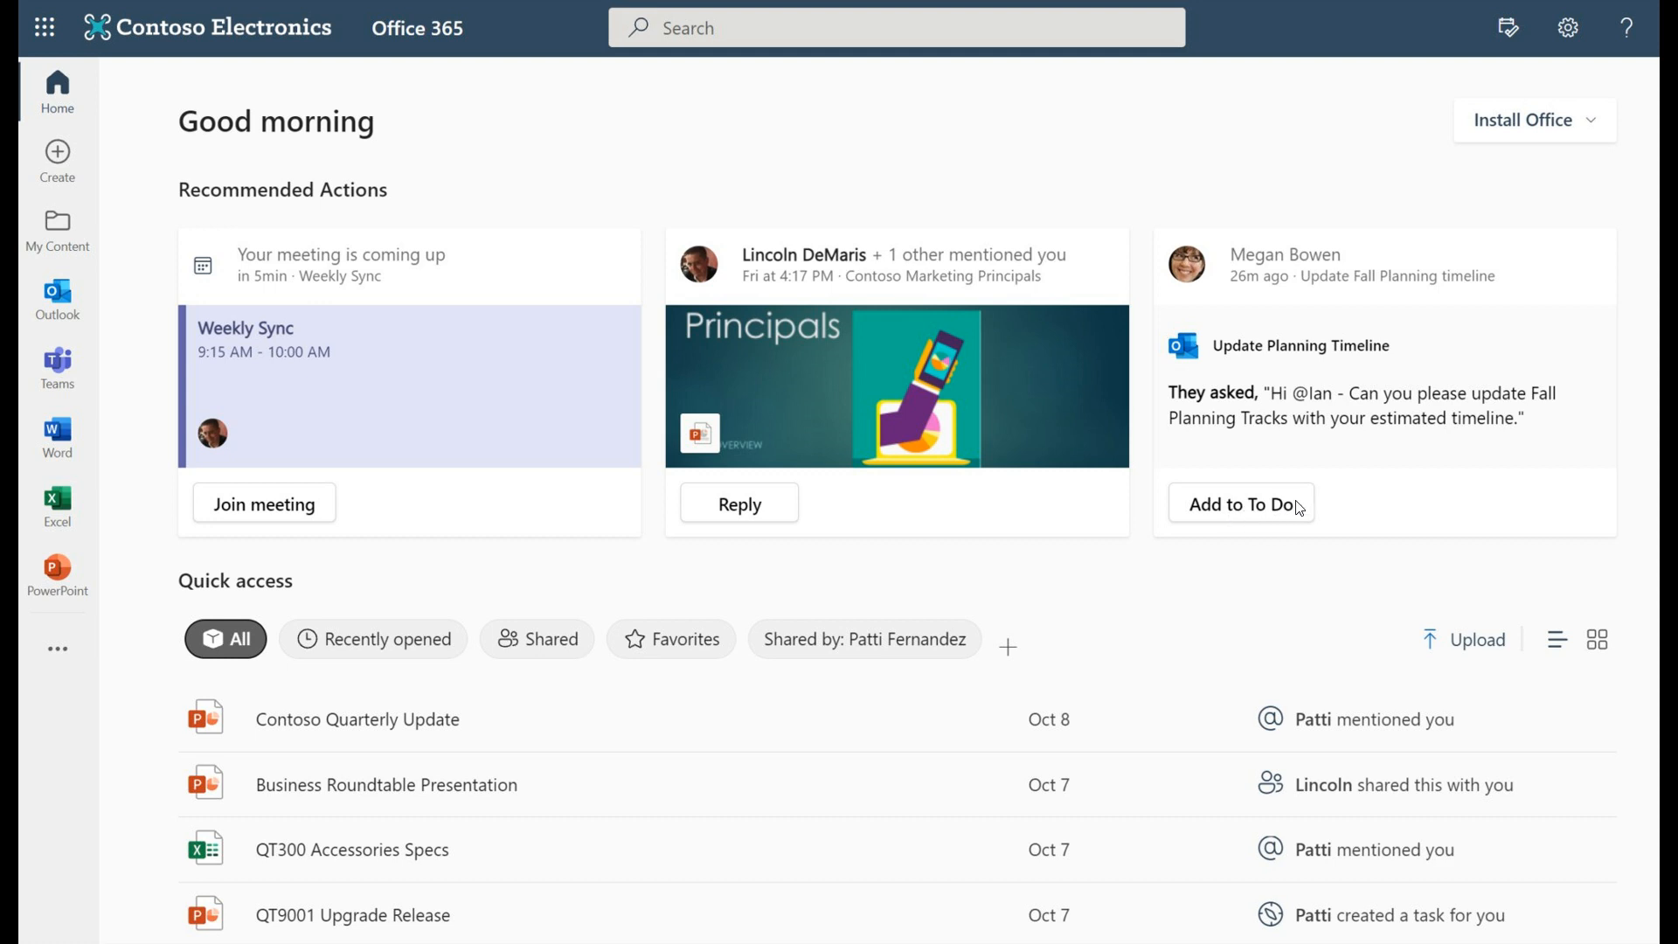
{"action": "mouse_move", "coordinate": [388, 416]}
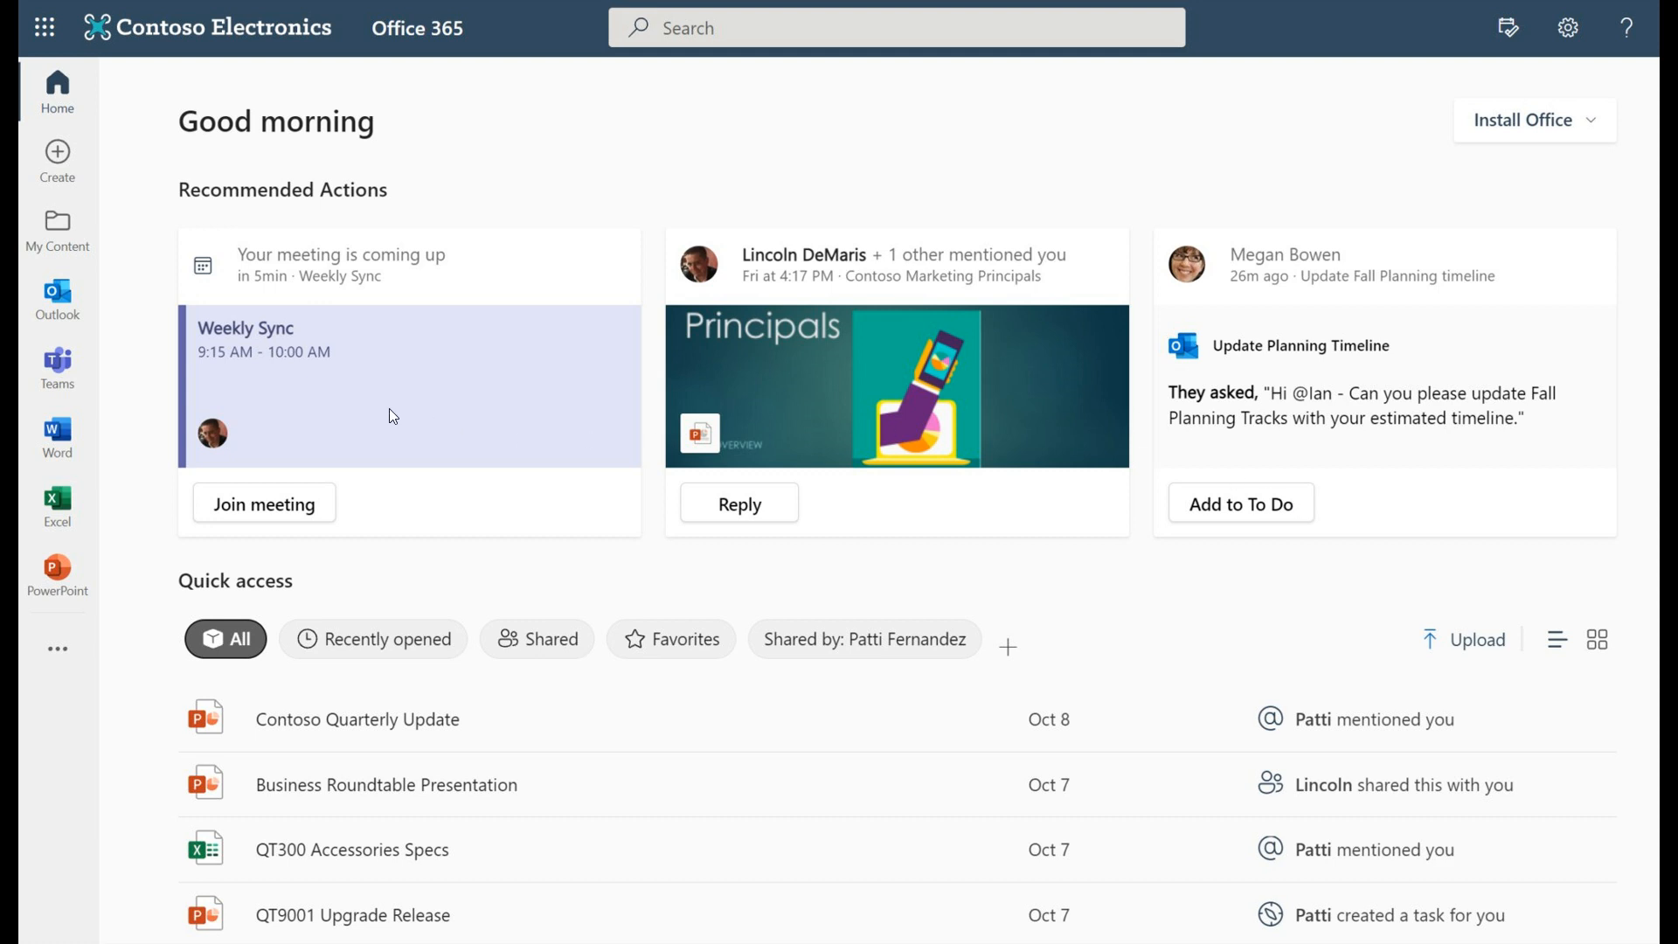
{"action": "mouse_move", "coordinate": [37, 248]}
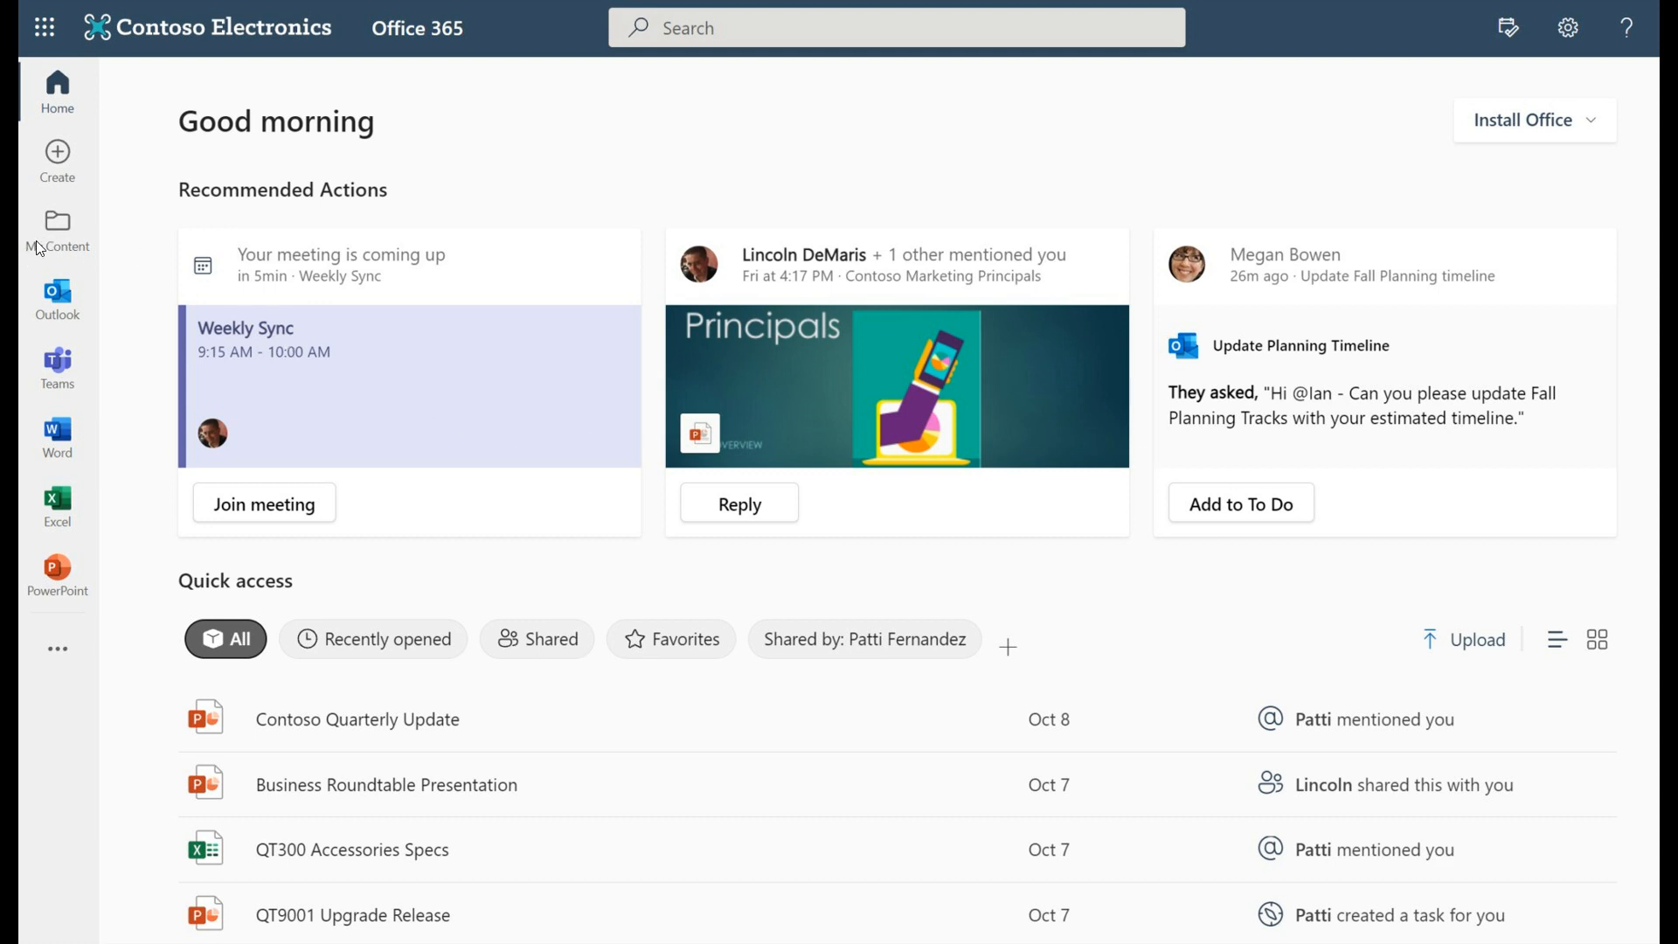
{"action": "mouse_move", "coordinate": [64, 236]}
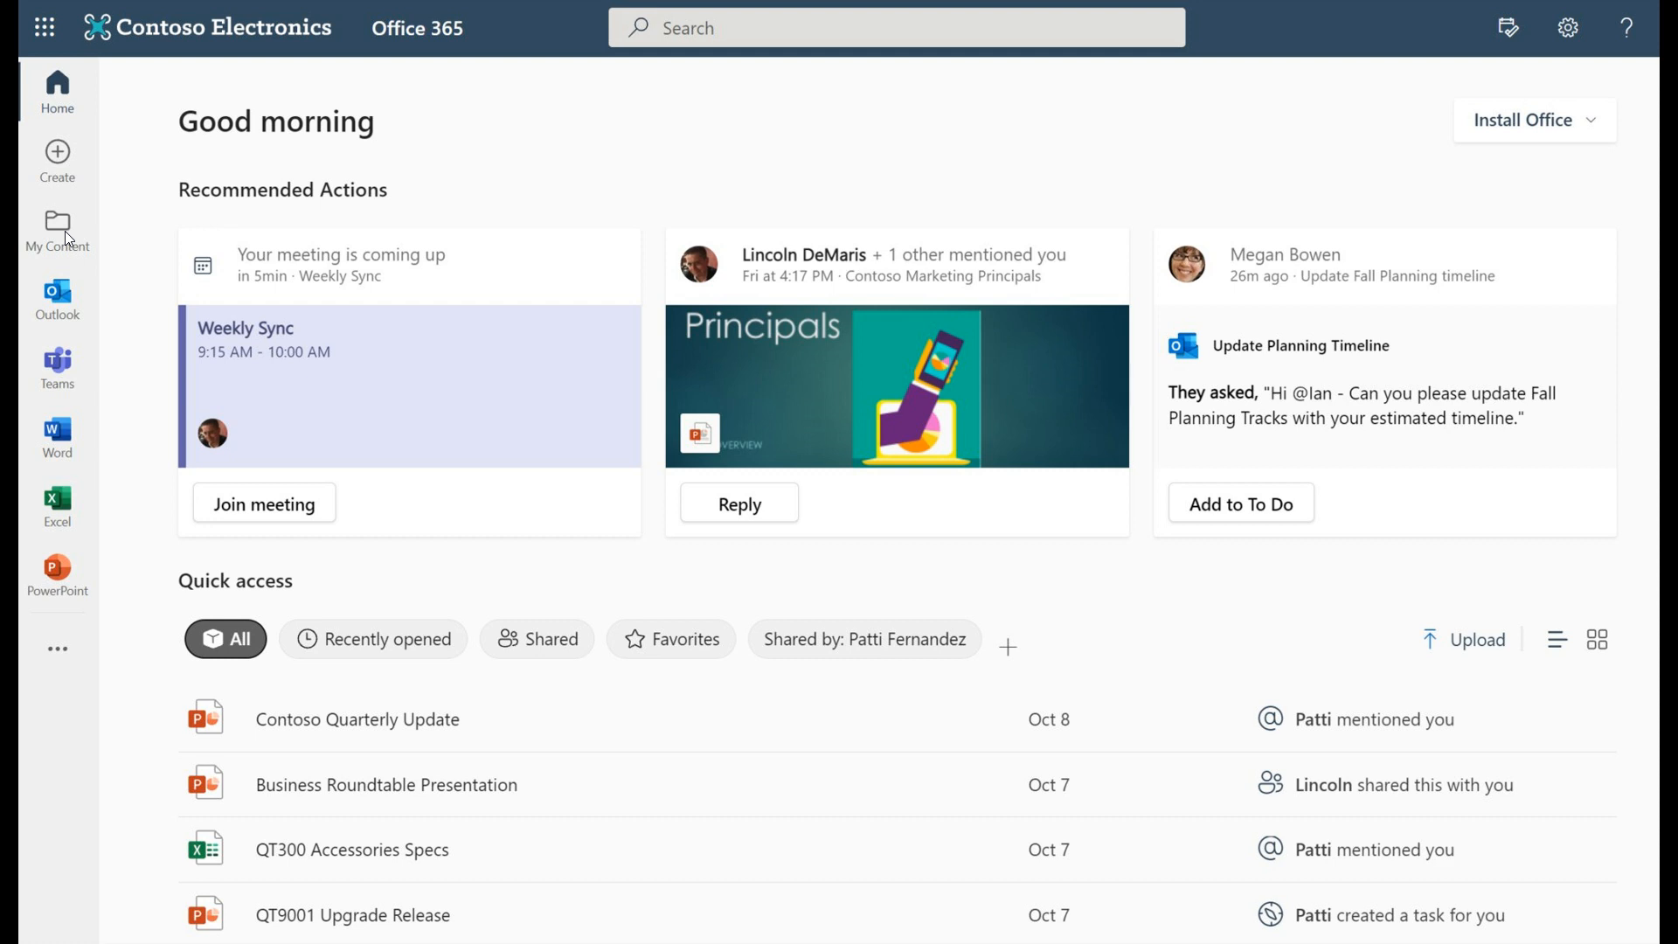
{"action": "mouse_move", "coordinate": [50, 166]}
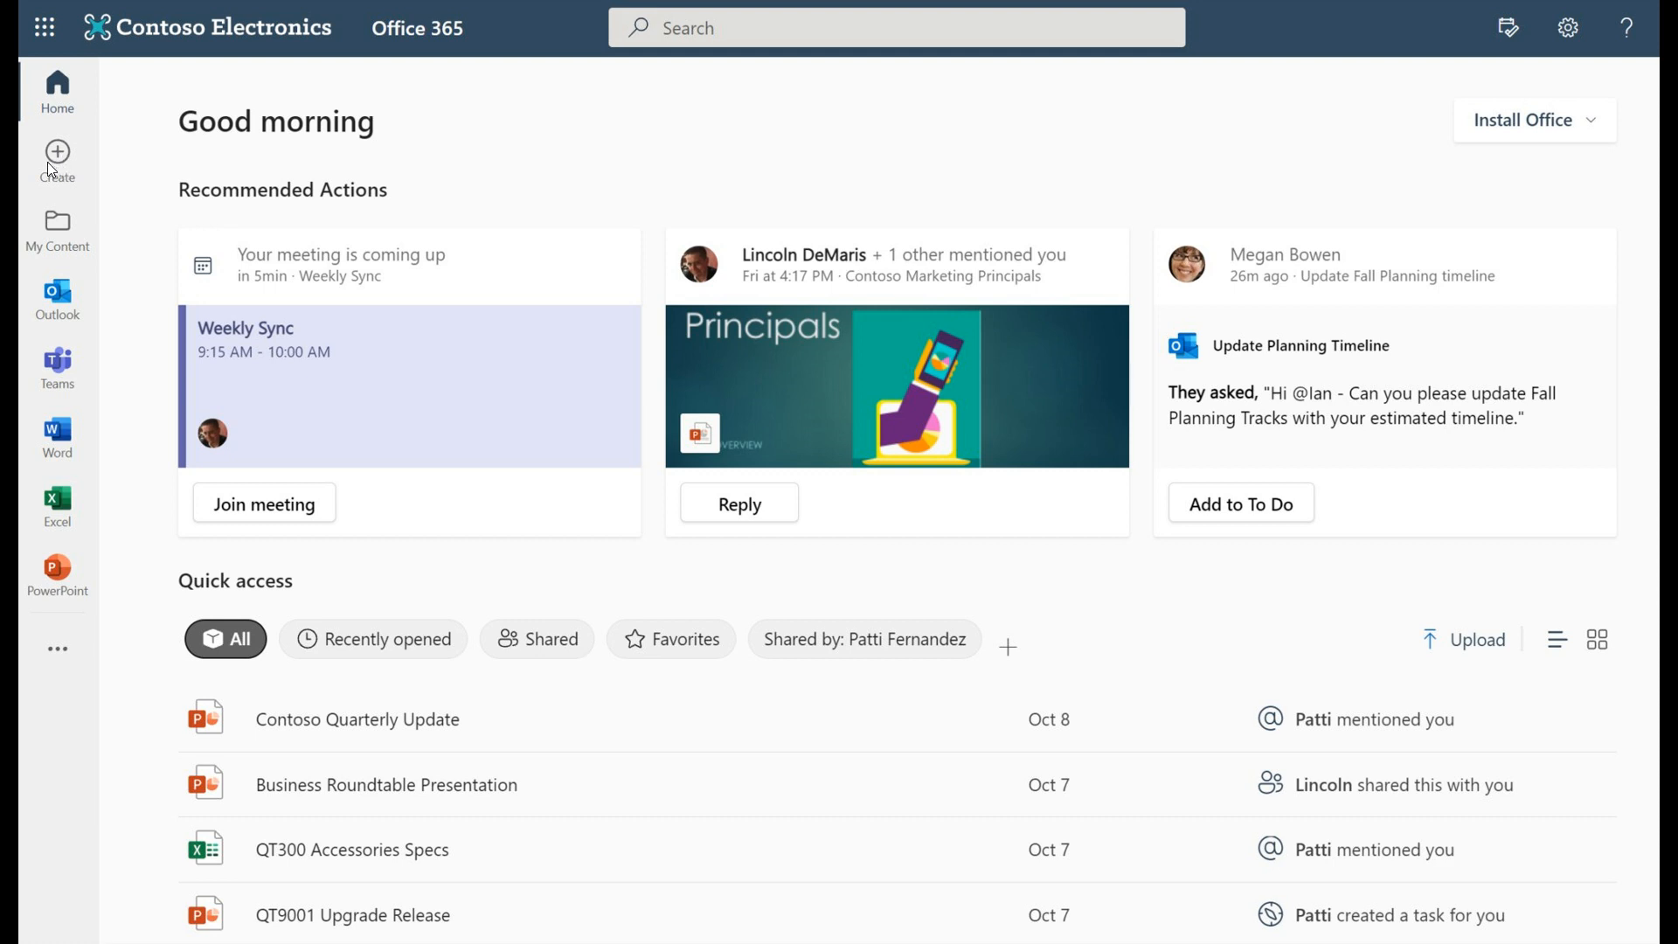
{"action": "mouse_move", "coordinate": [72, 175]}
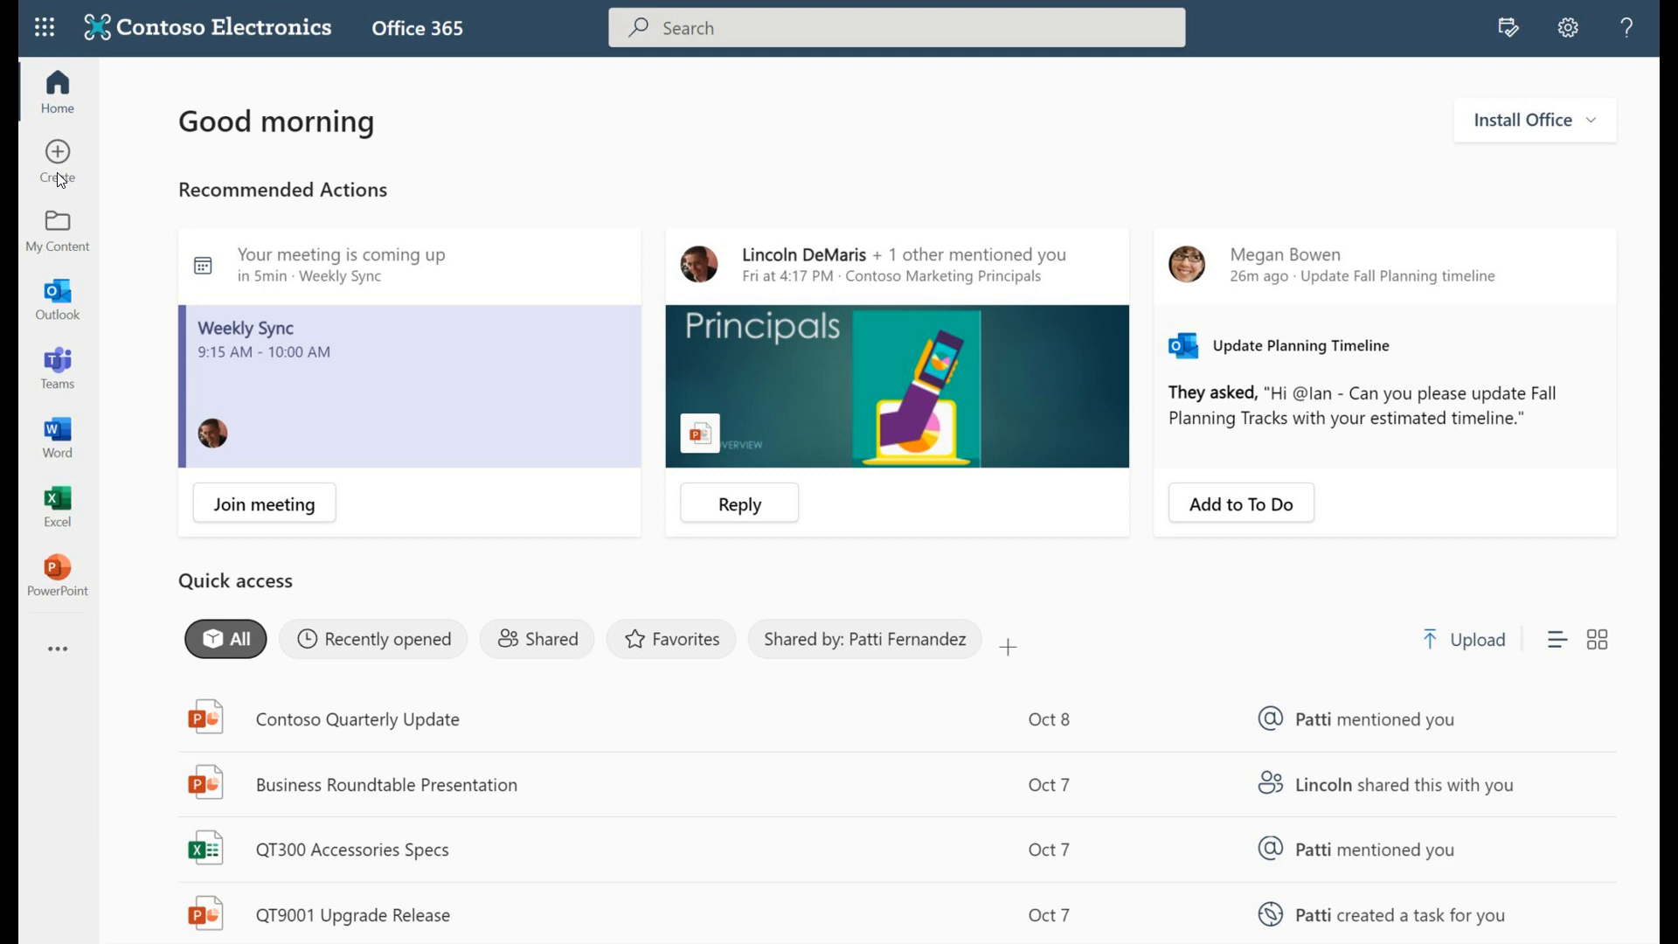
{"action": "mouse_move", "coordinate": [61, 175]}
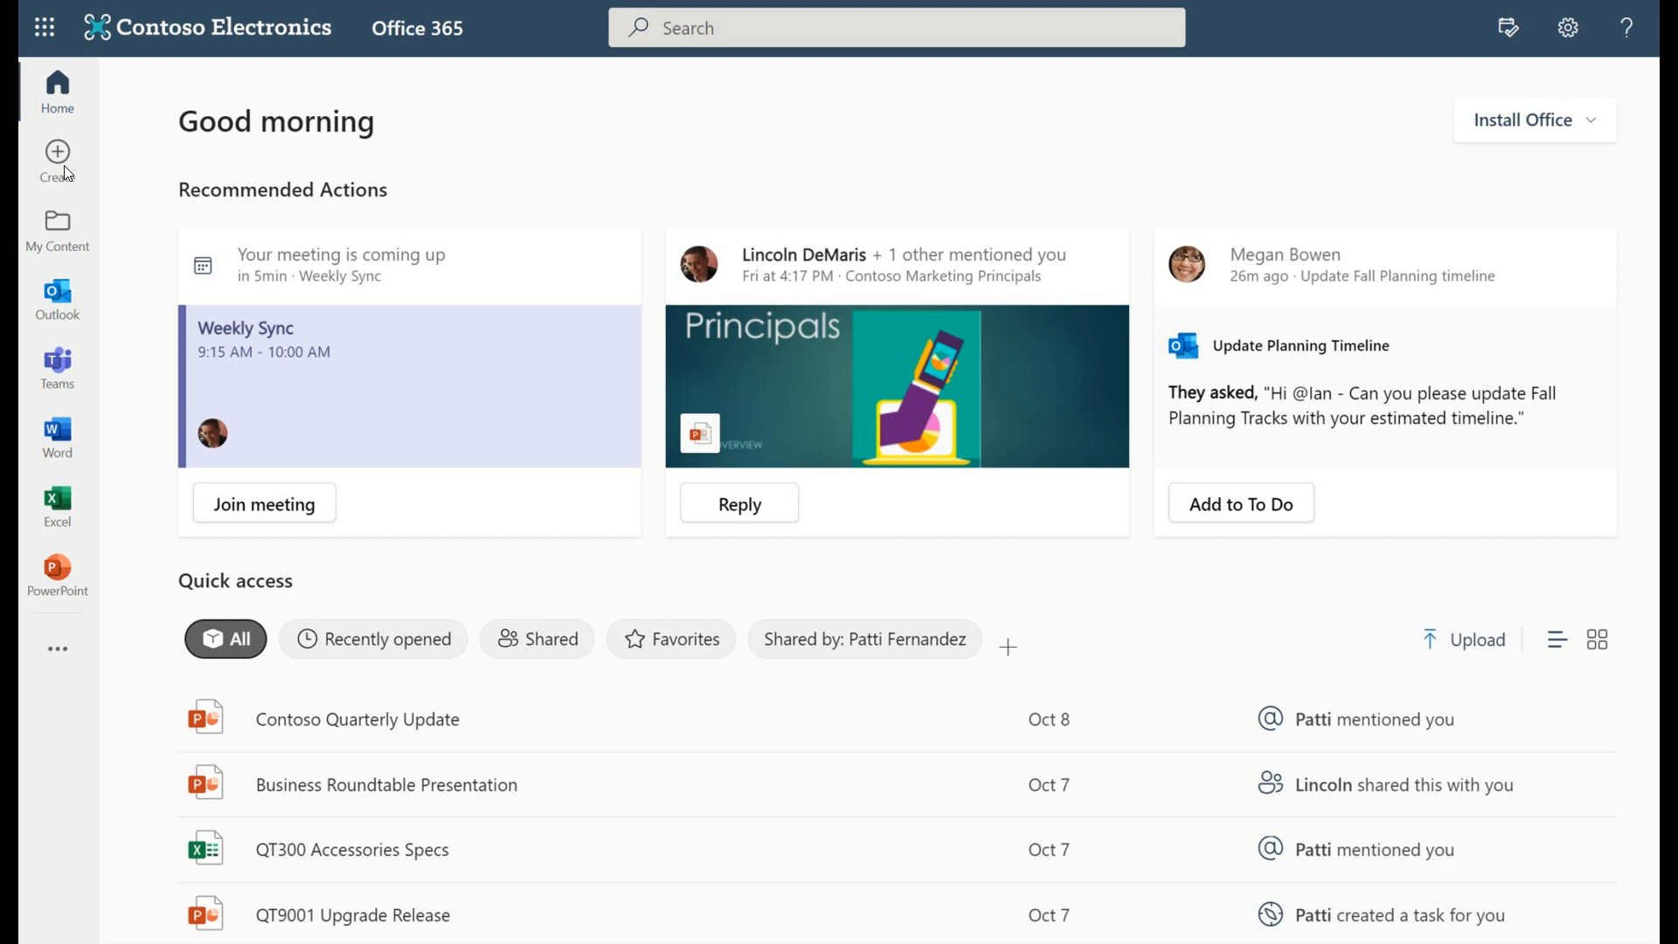
{"action": "mouse_move", "coordinate": [892, 370]}
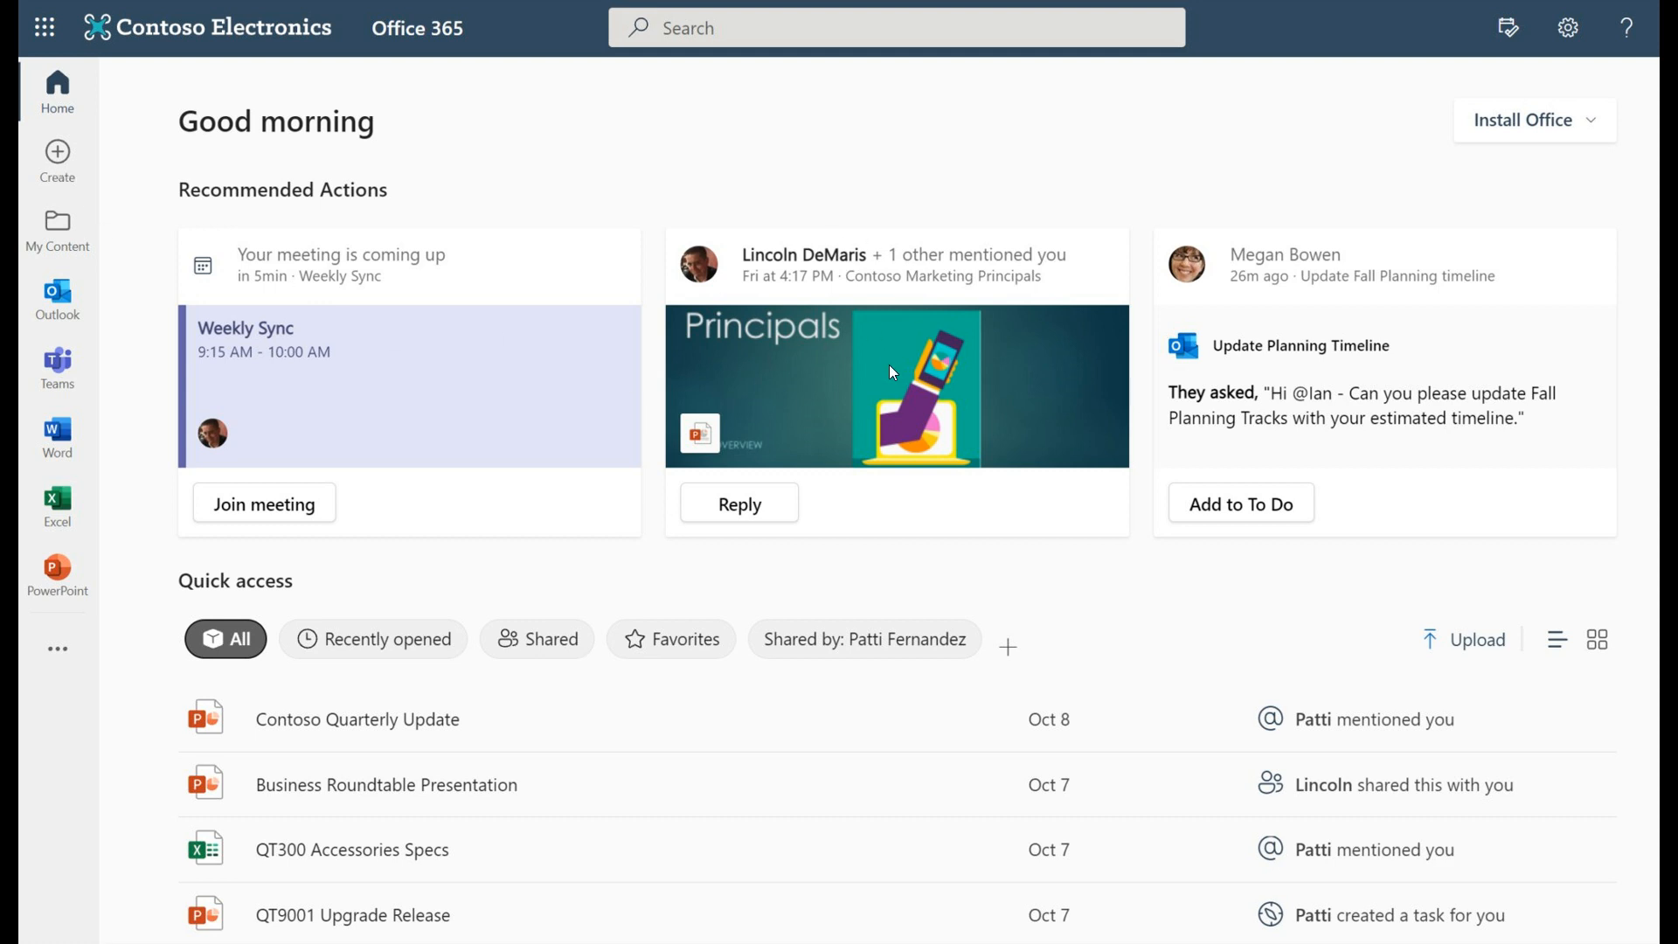
{"action": "mouse_move", "coordinate": [890, 371]}
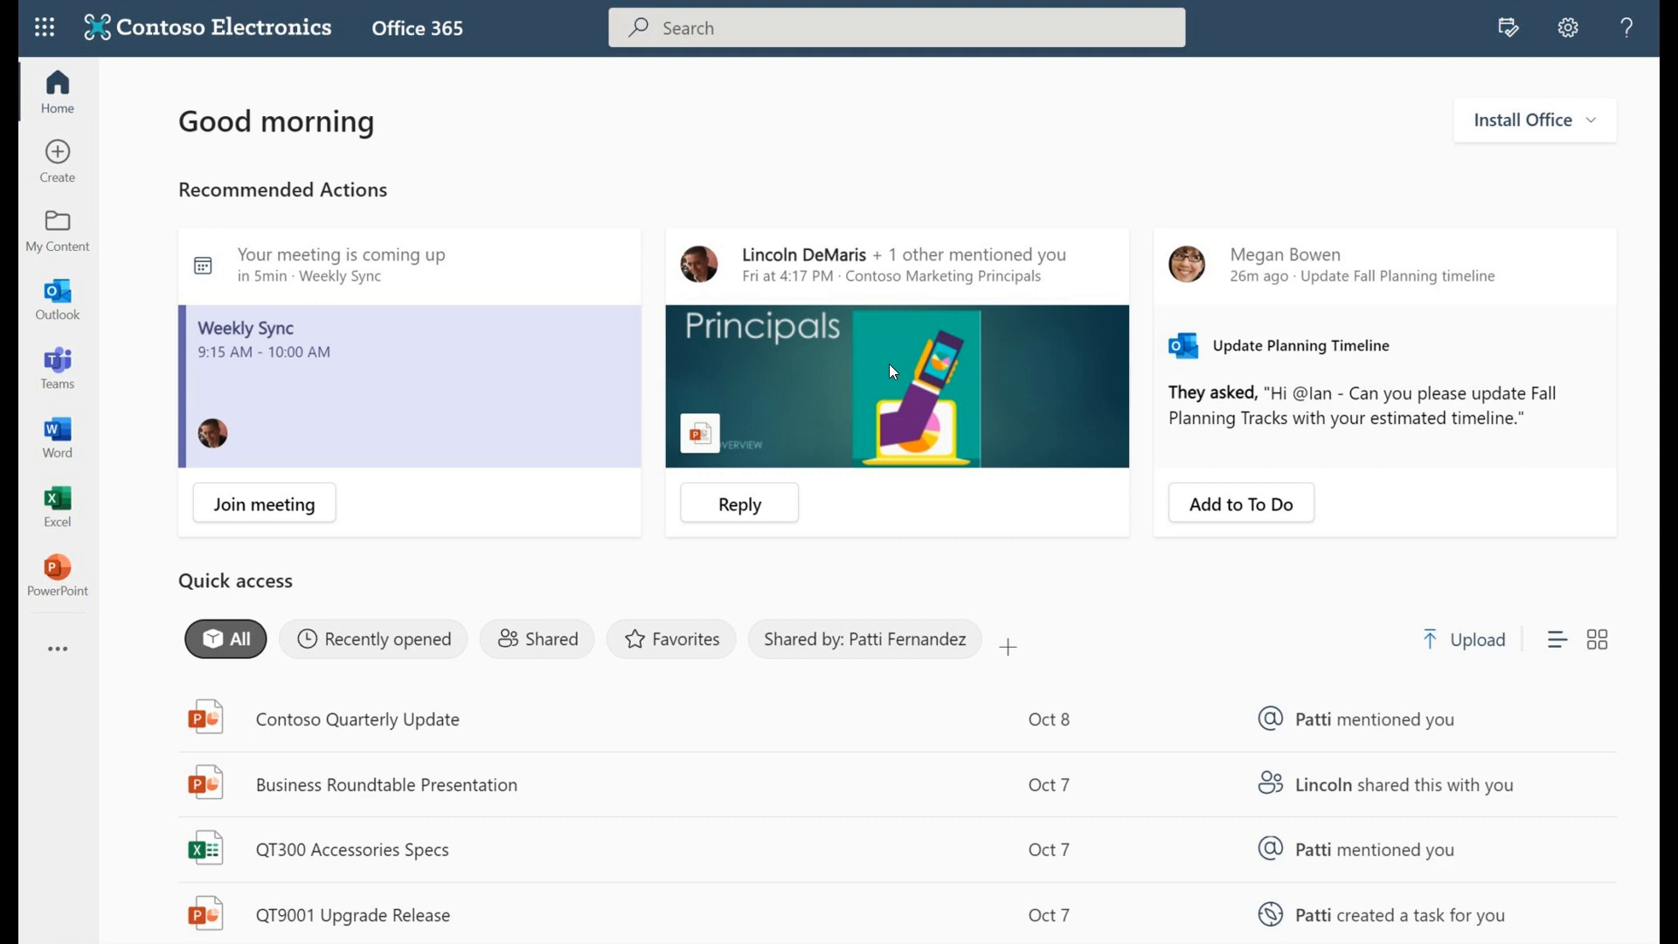
{"action": "mouse_move", "coordinate": [885, 374]}
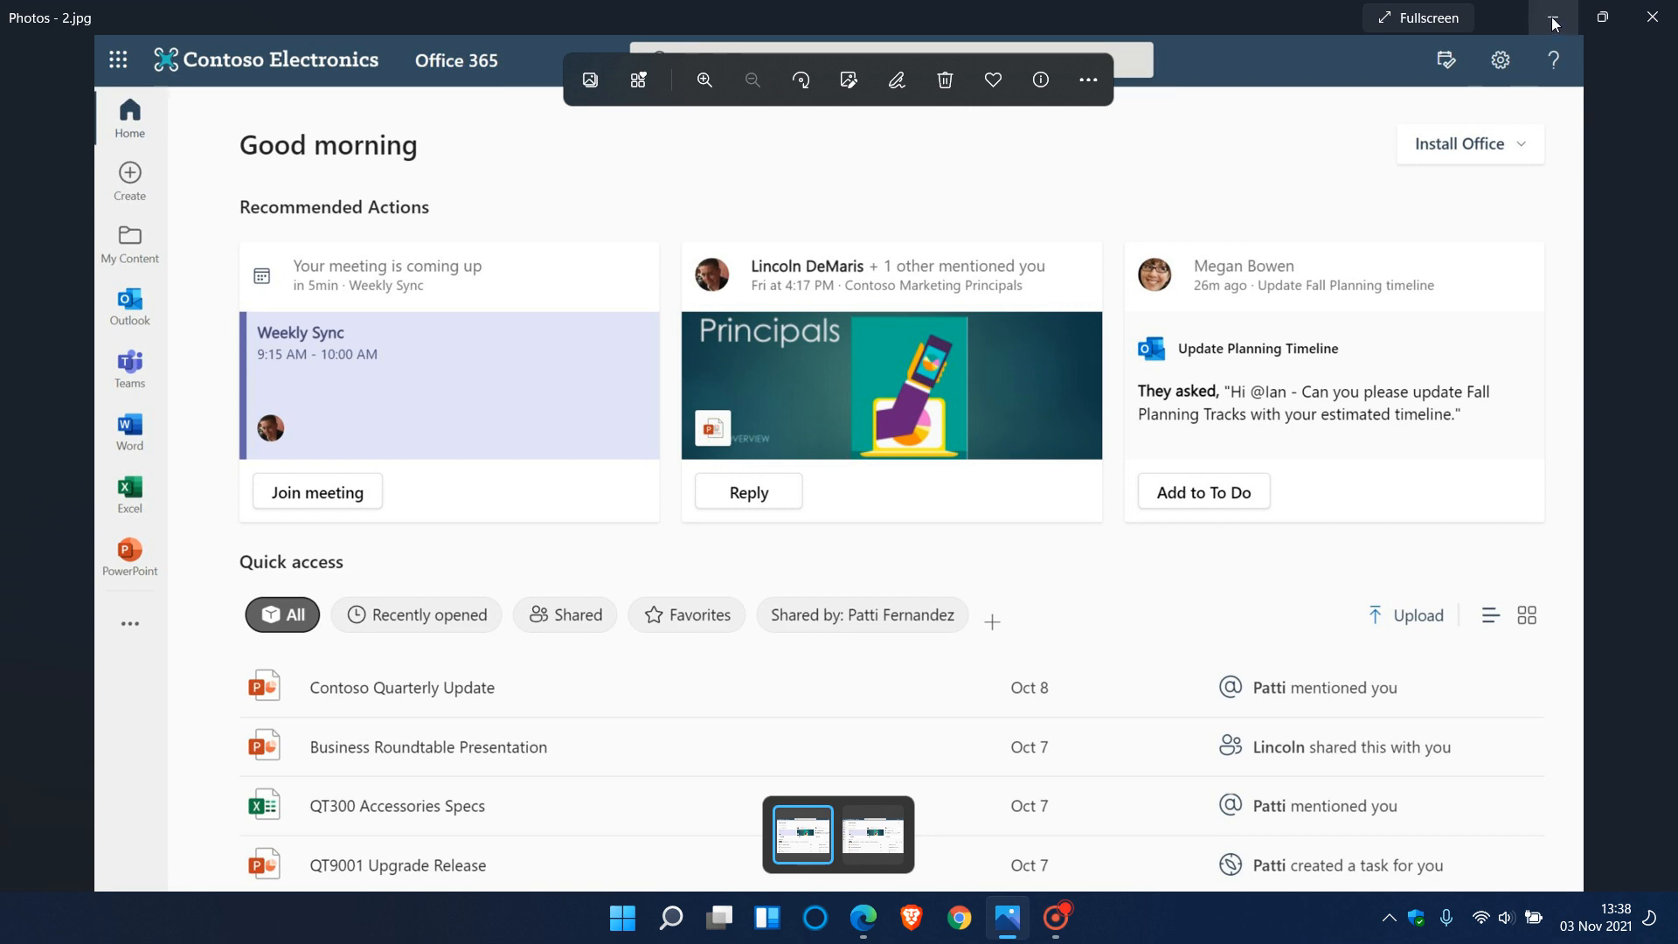
- Minimize the Photos window so only the blue wave desktop wallpaper remains visible
{"action": "left_click", "coordinate": [1552, 23]}
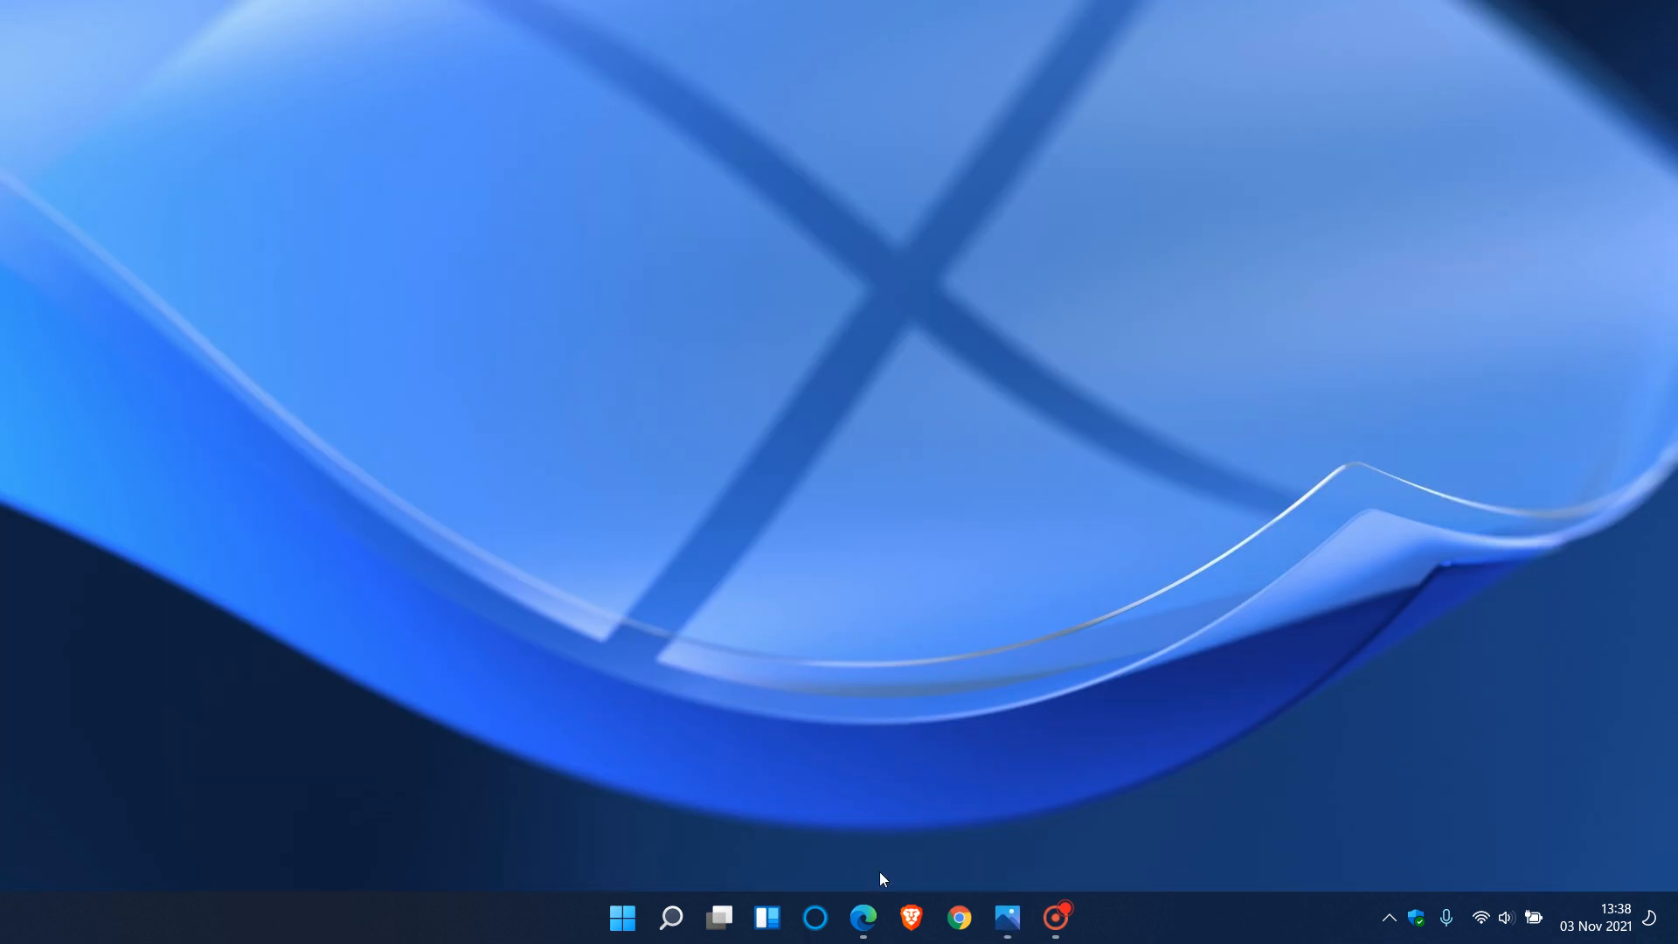
{"action": "left_click", "coordinate": [864, 918]}
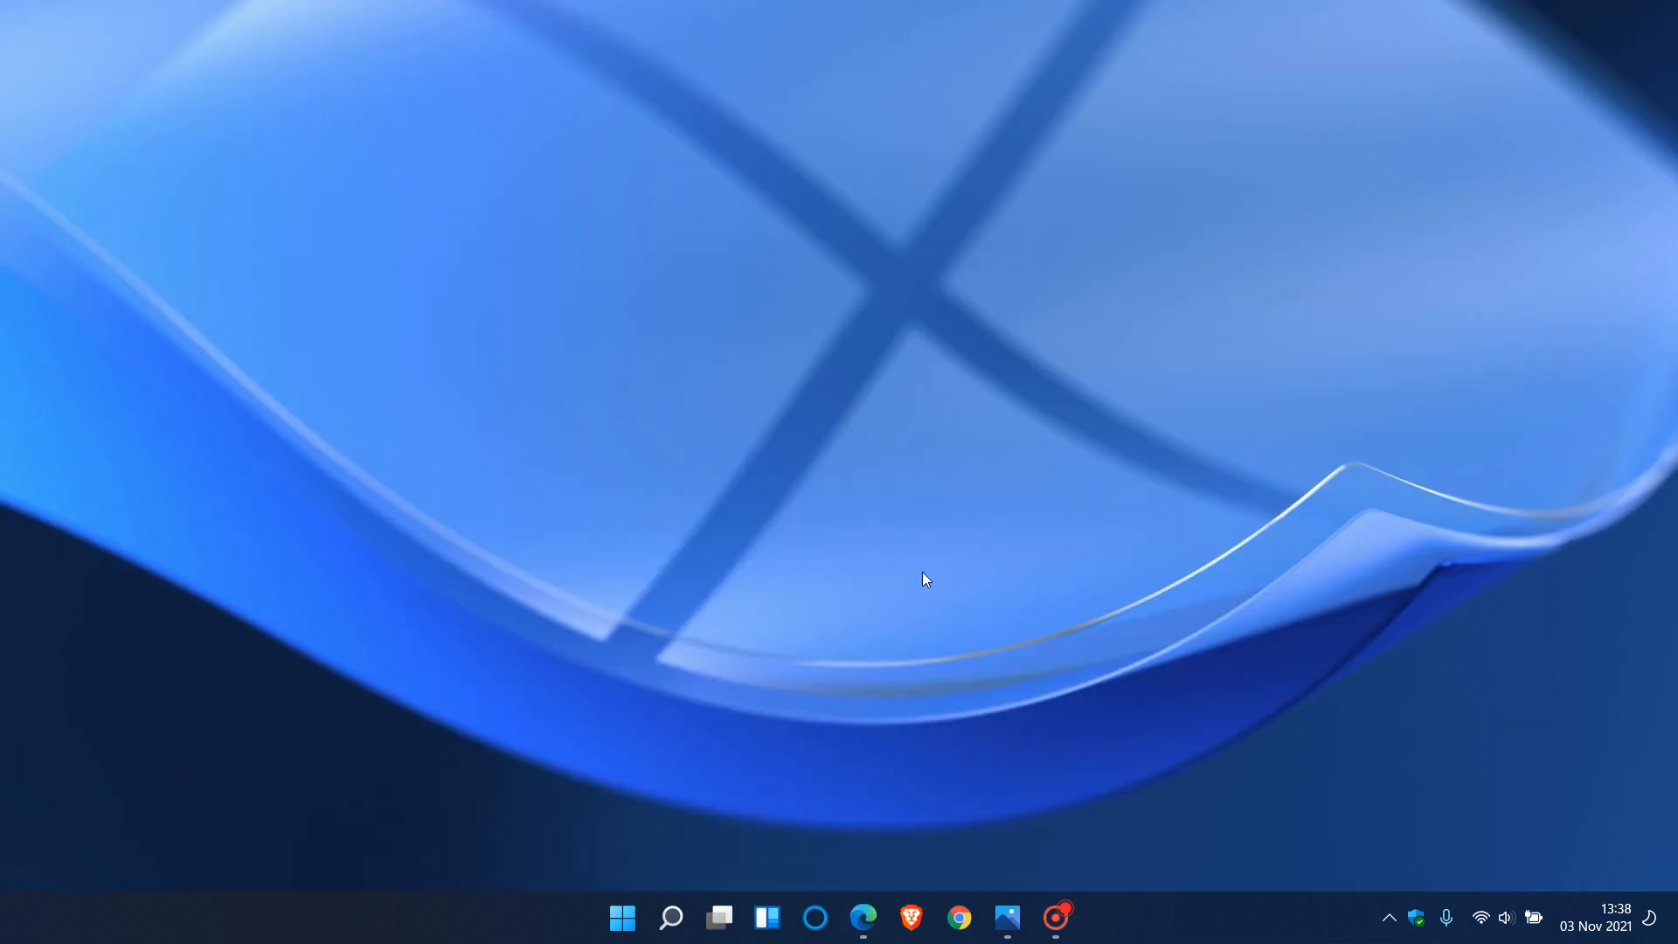
{"action": "left_click", "coordinate": [671, 918]}
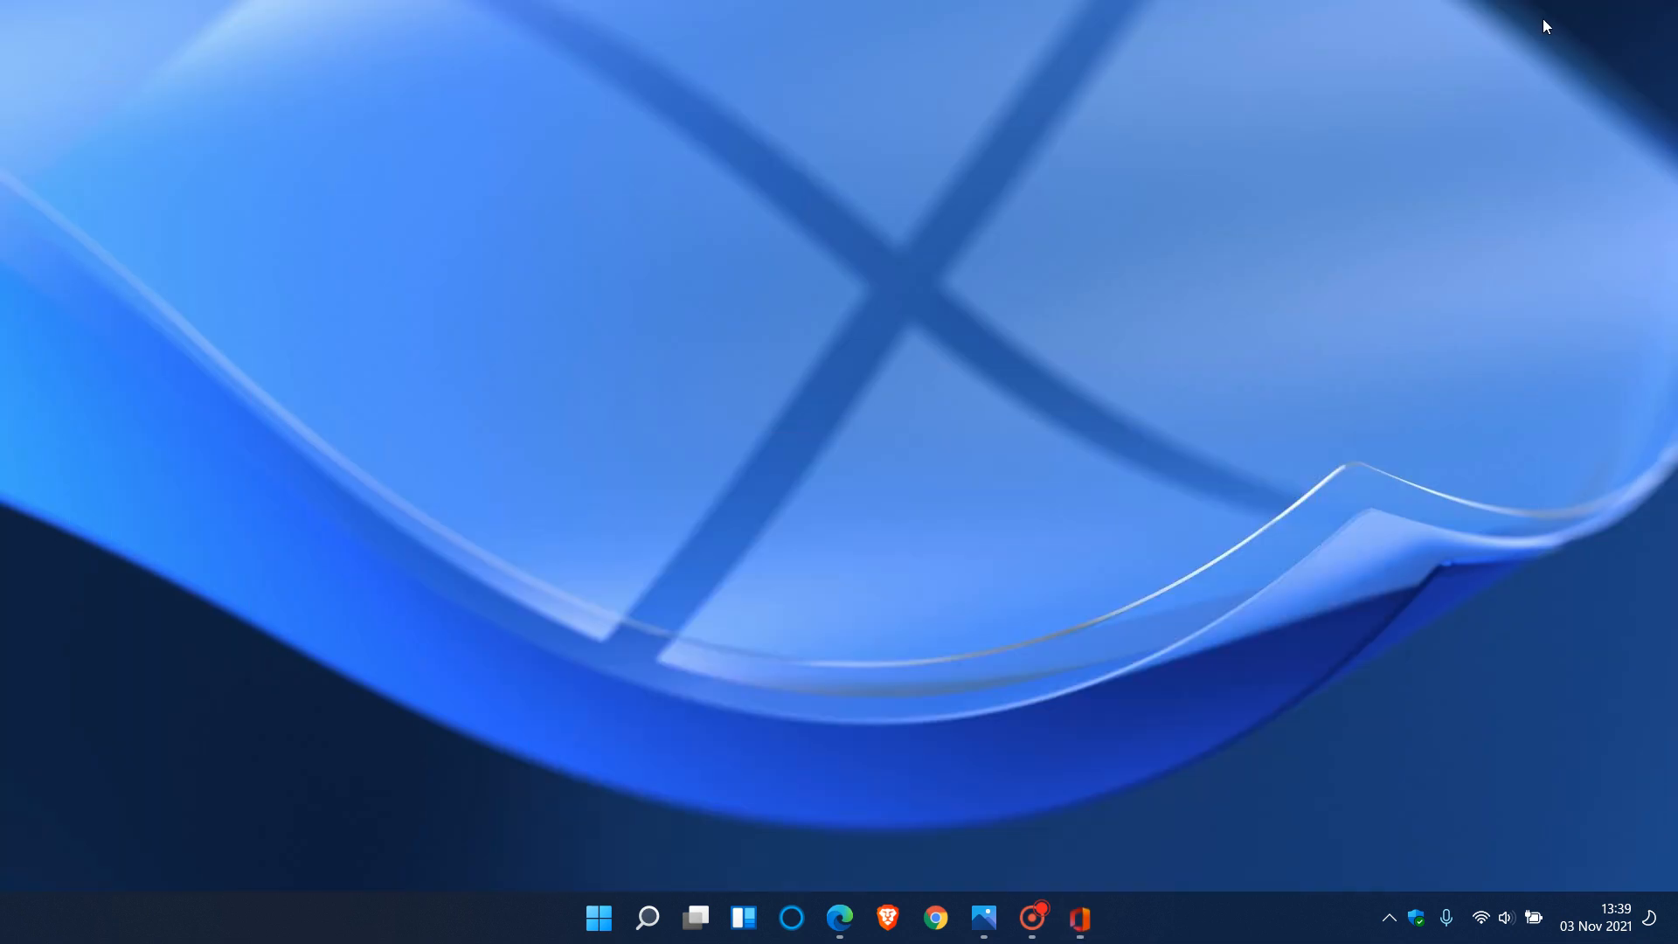
- Restore the Photos window from the taskbar so the Office 365 screenshot shows again
{"action": "left_click", "coordinate": [980, 918]}
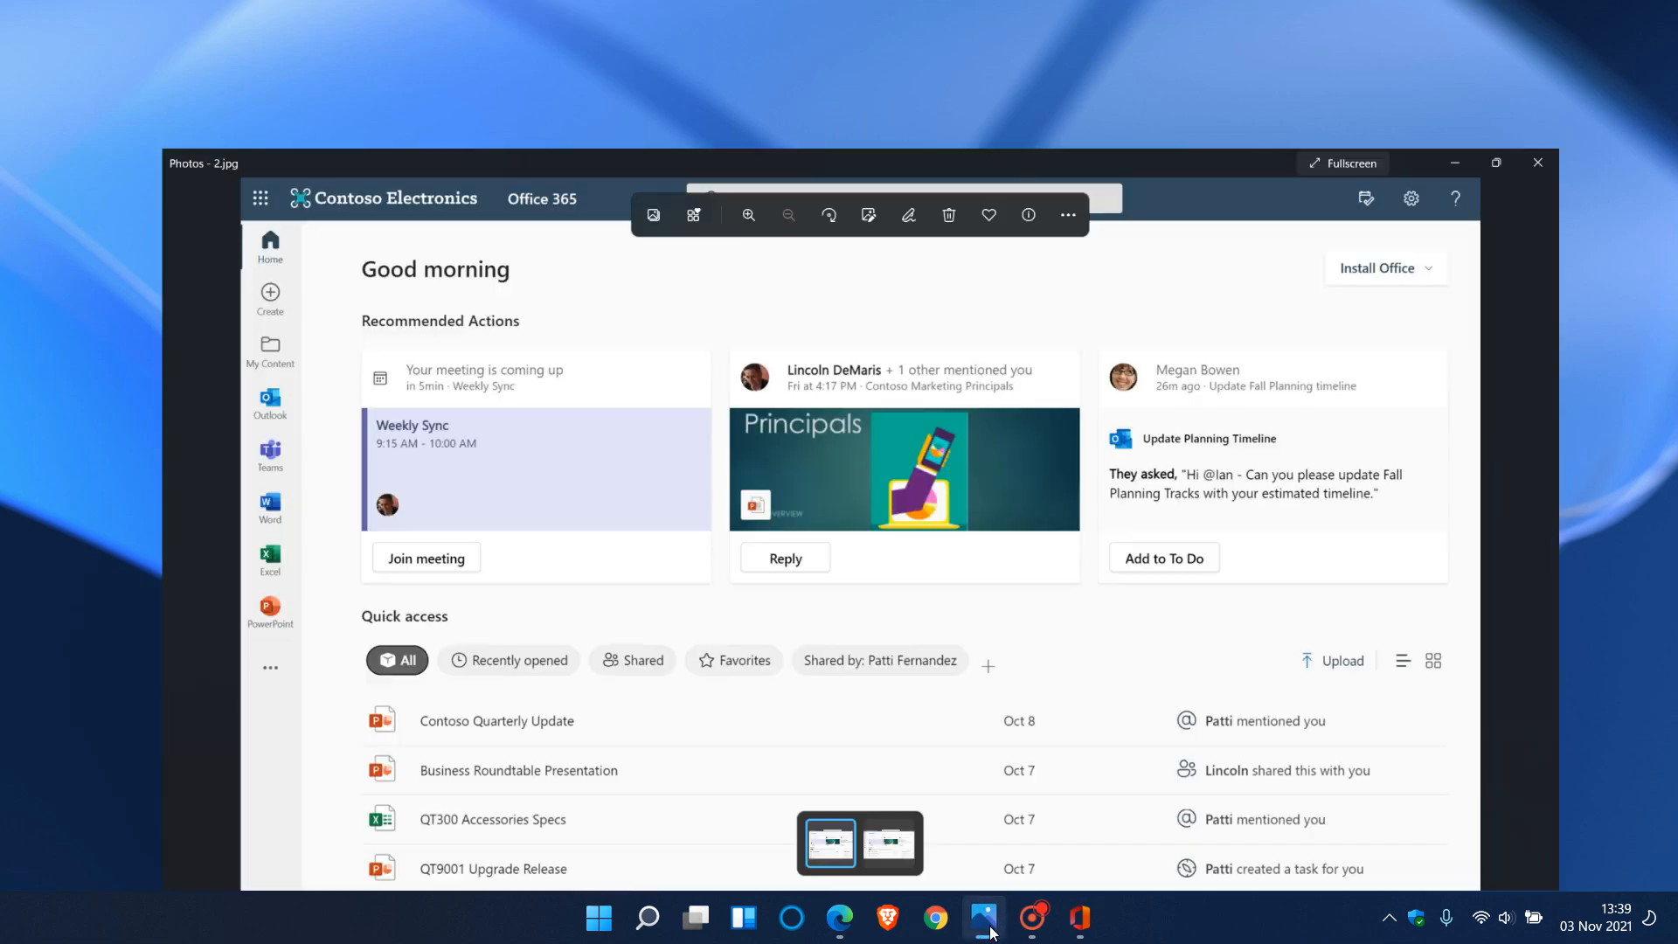
{"action": "left_click", "coordinate": [1496, 162]}
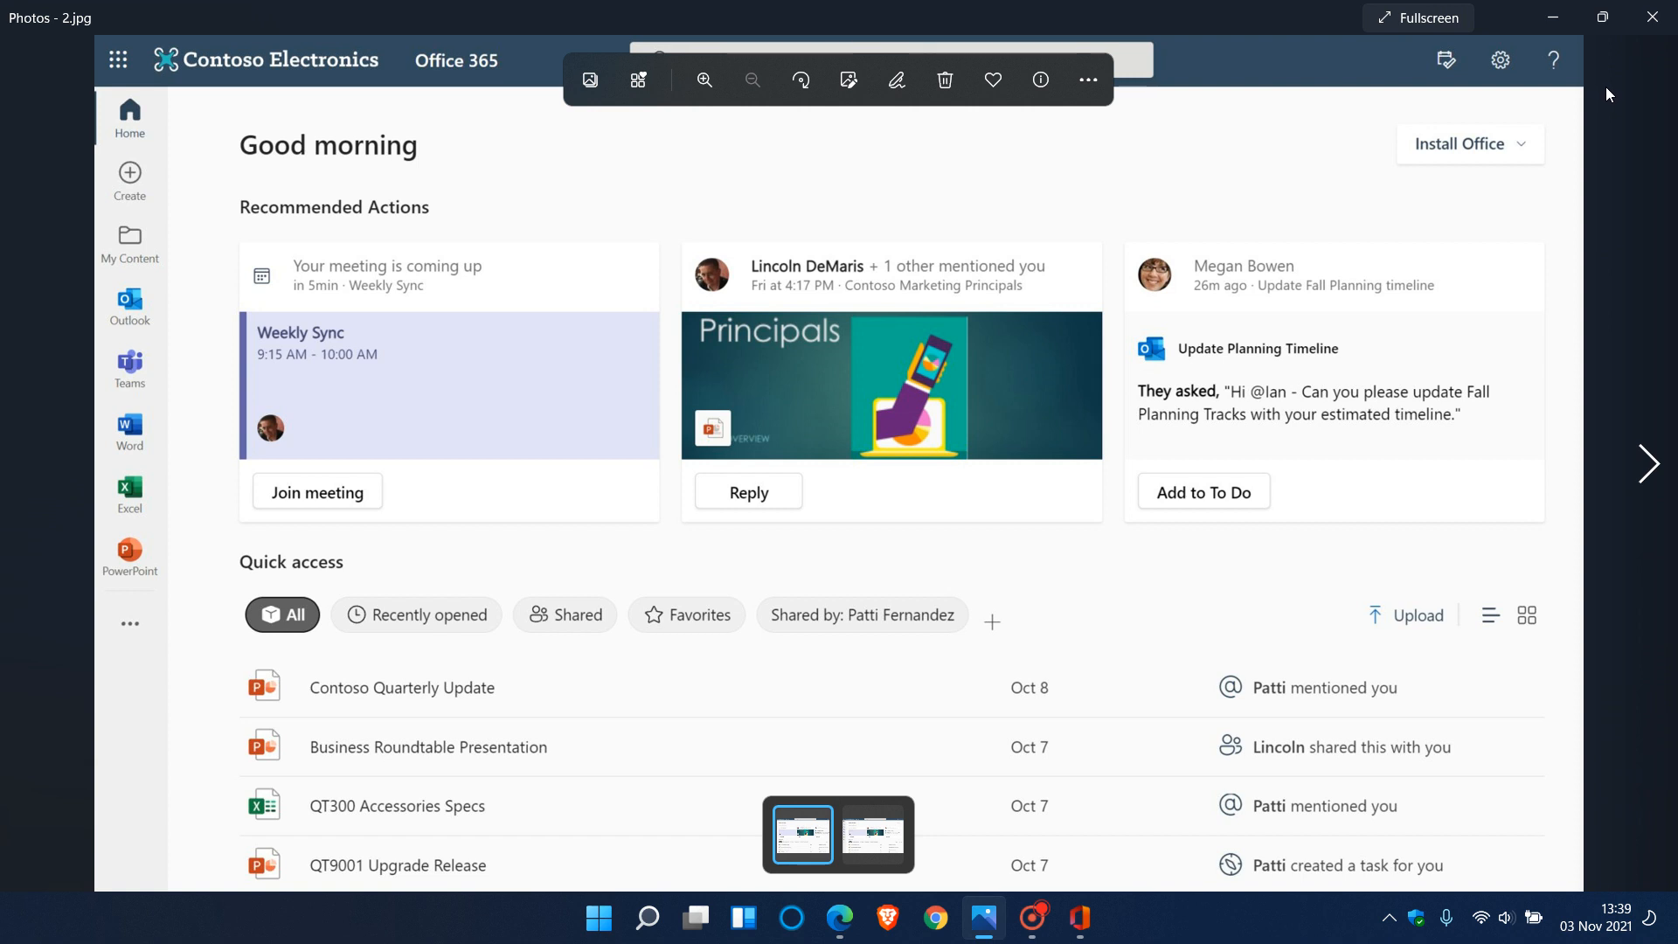
{"action": "mouse_move", "coordinate": [483, 506]}
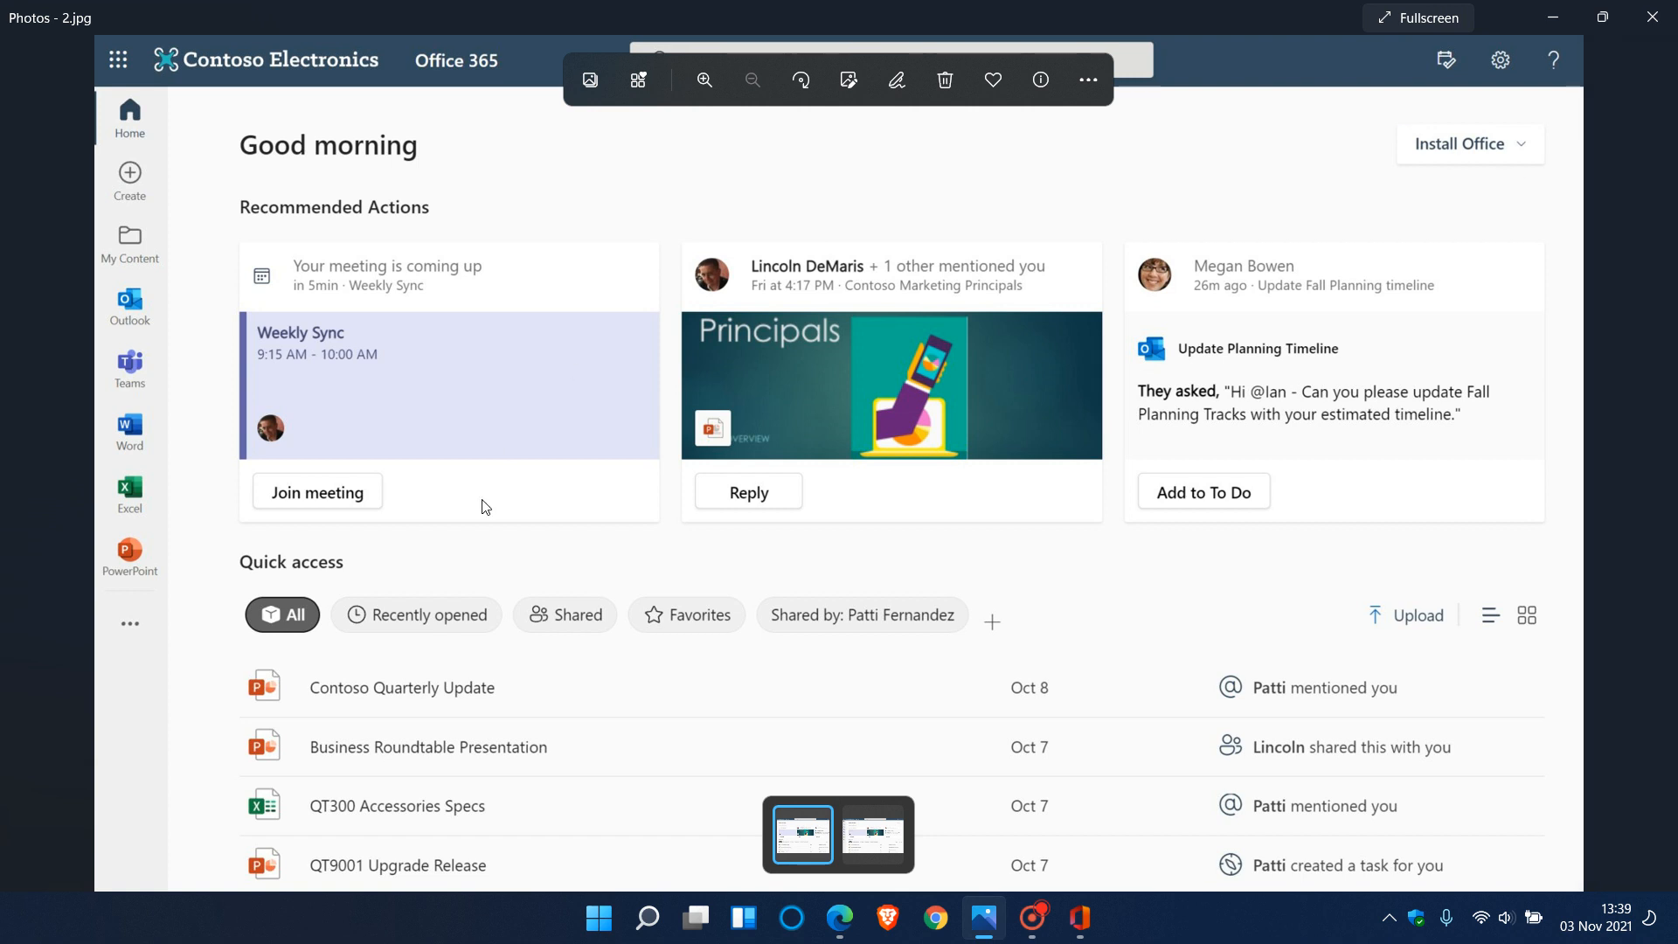
{"action": "mouse_move", "coordinate": [1009, 523]}
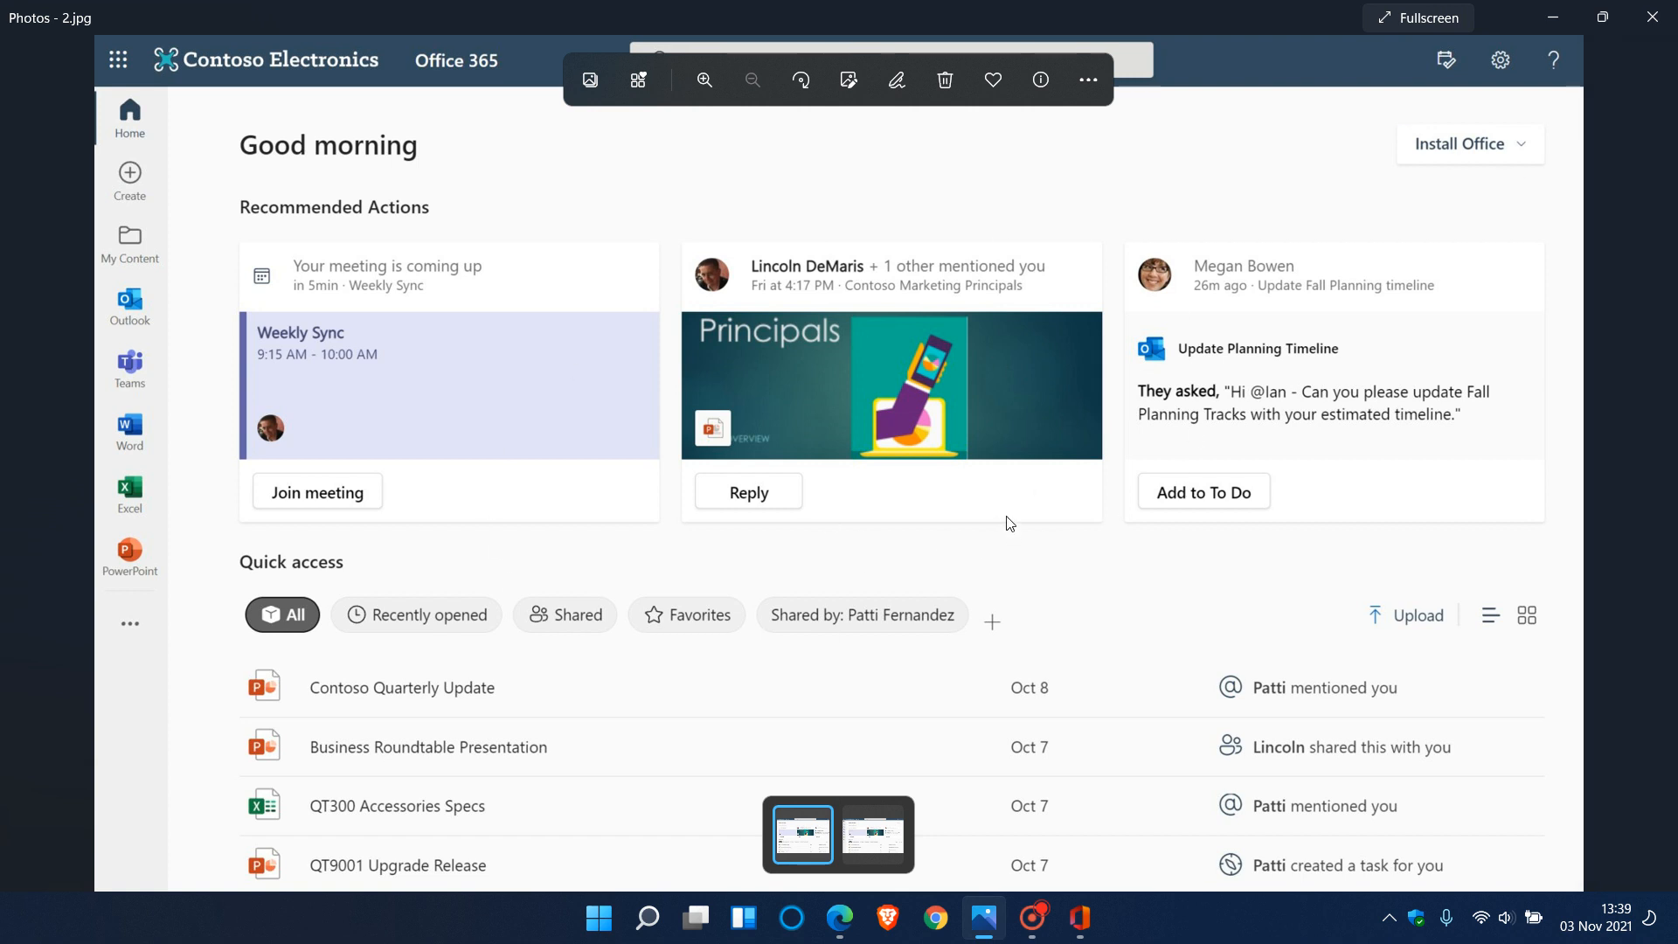